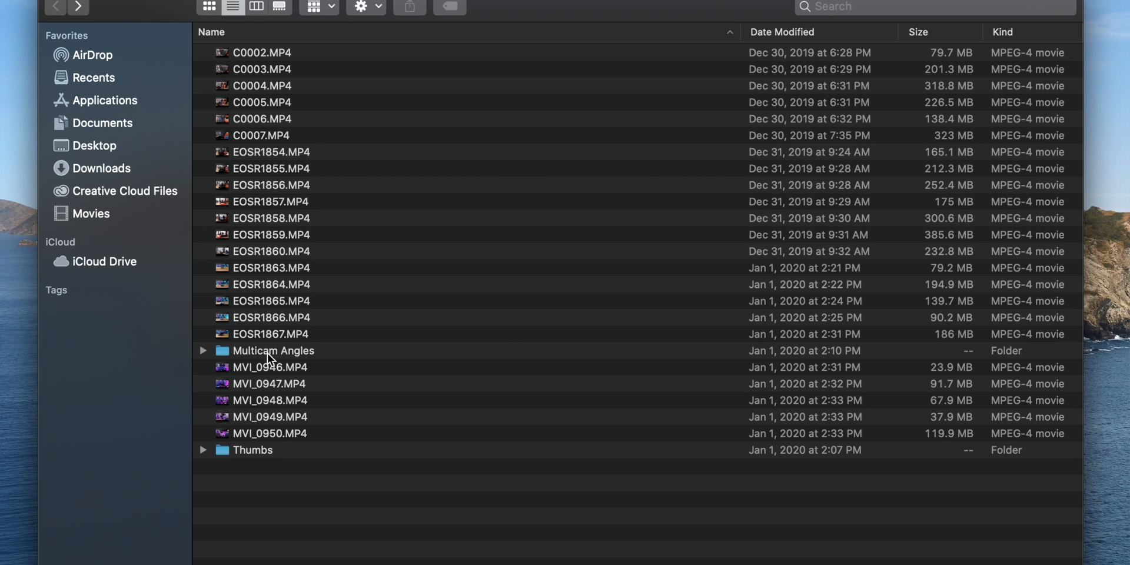
Step: Select and open the Multicam Angles folder in the Finder list view
left_click(273, 350)
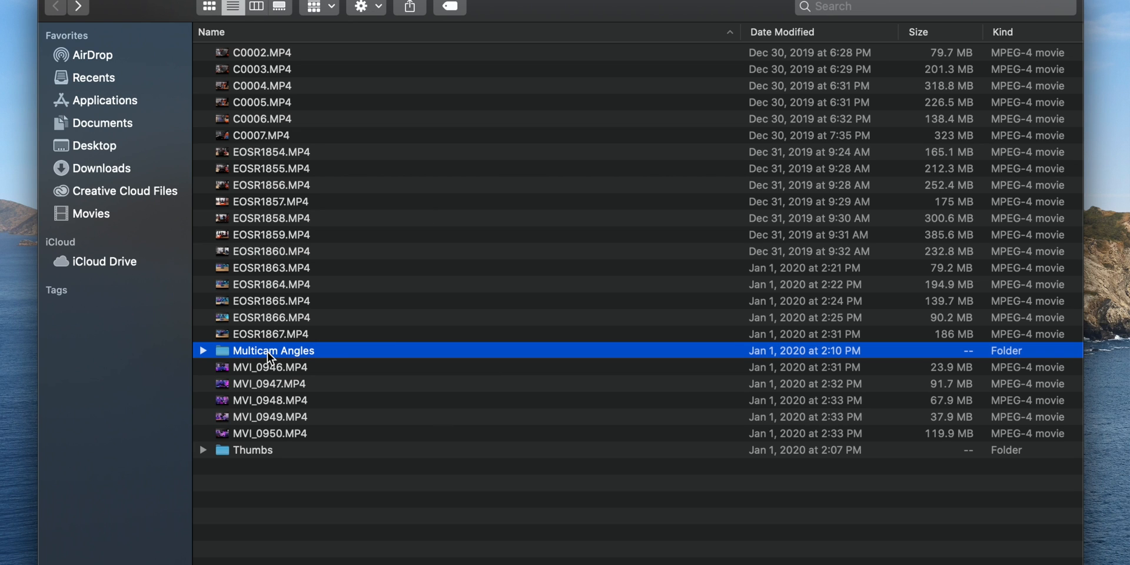
mouse_move(250, 352)
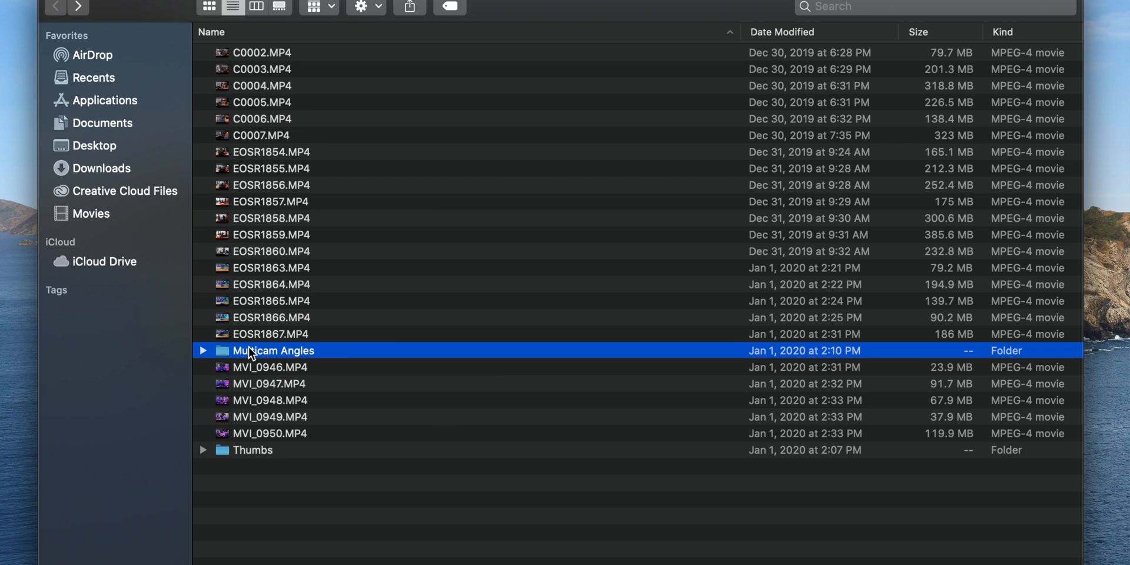
mouse_move(266, 171)
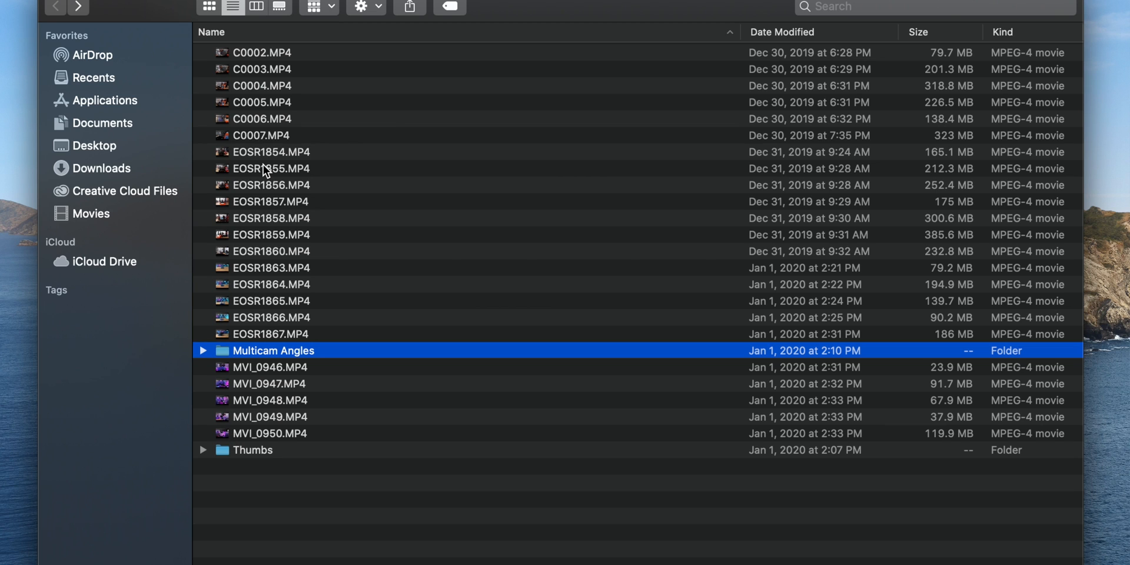
mouse_move(231, 366)
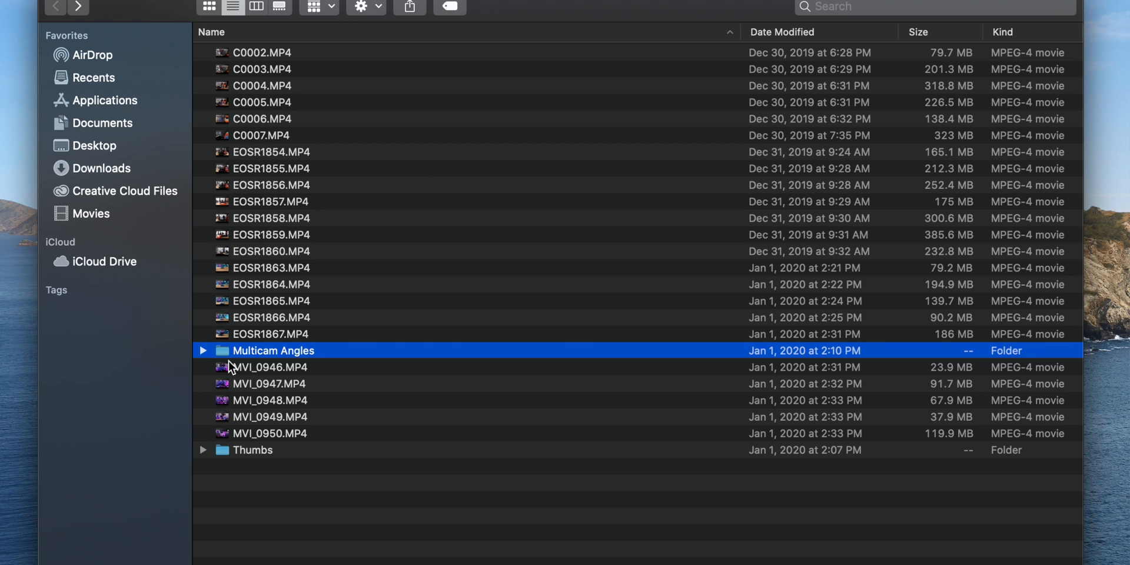
double_click(272, 350)
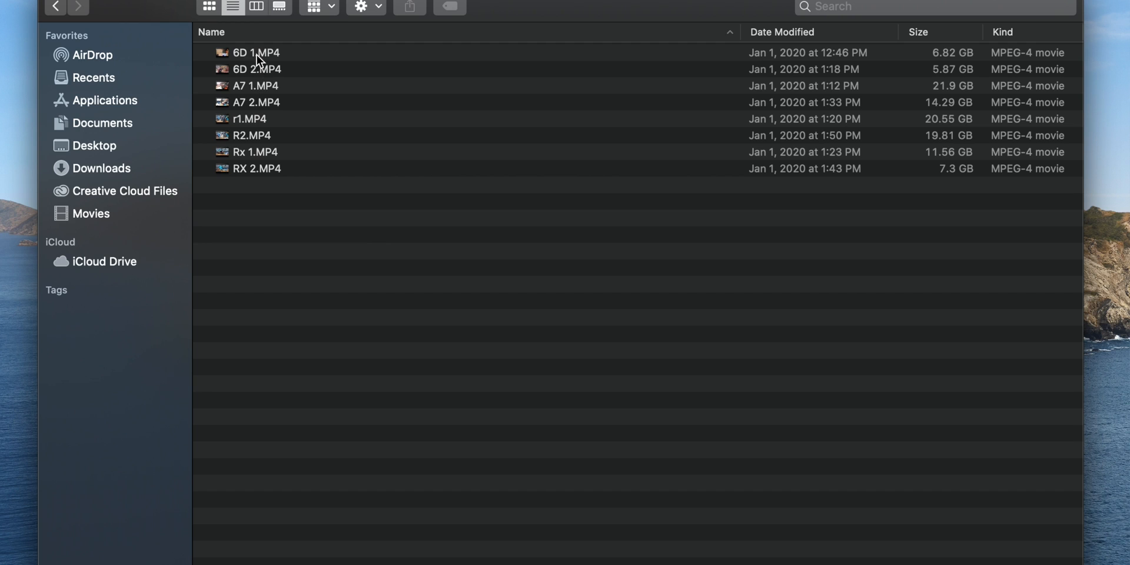
mouse_move(268, 92)
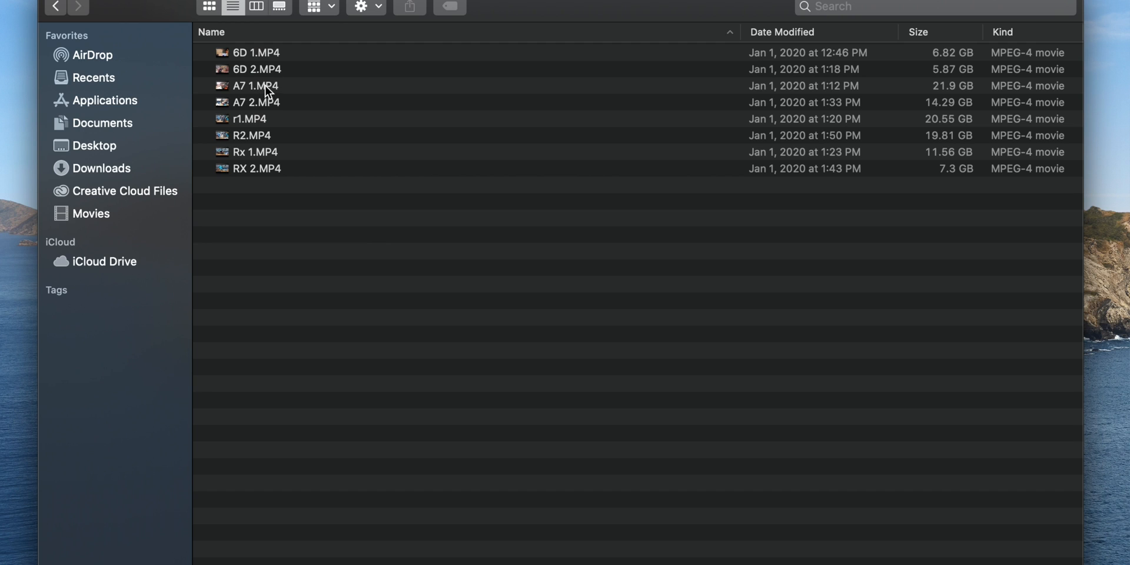
mouse_move(227, 130)
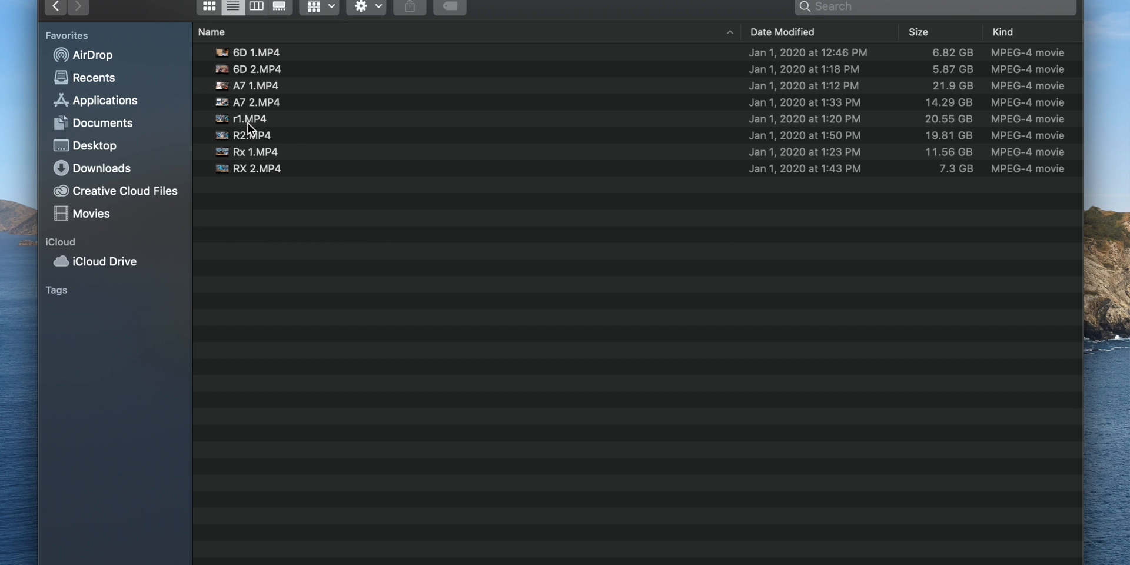
mouse_move(258, 173)
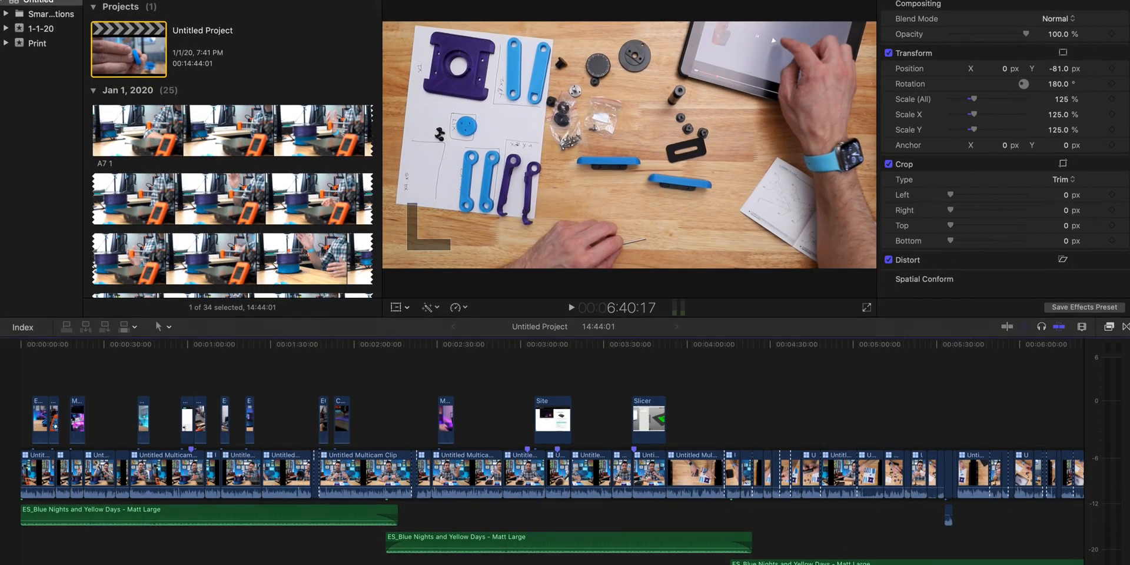
mouse_move(21, 13)
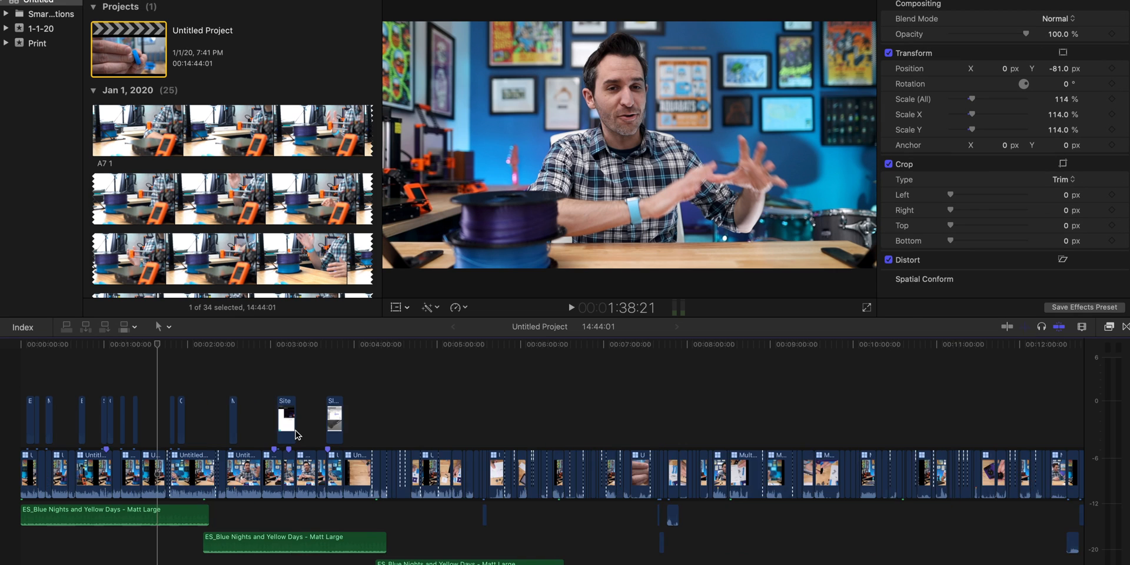
Step: Scroll through the existing 14-minute project timeline and move the playhead to a later point
scroll("down", 3)
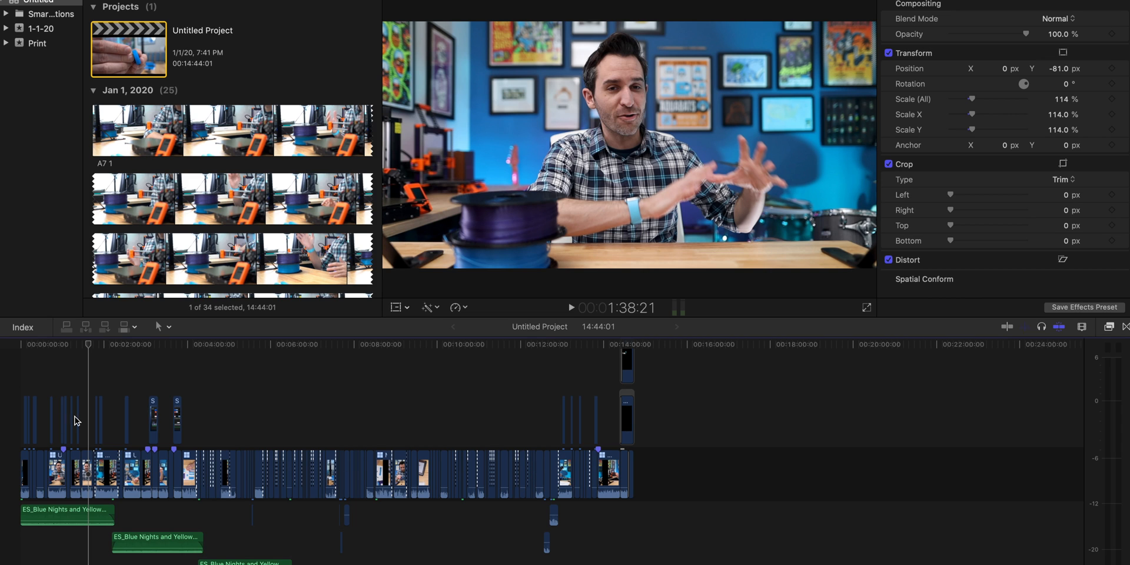
mouse_move(369, 376)
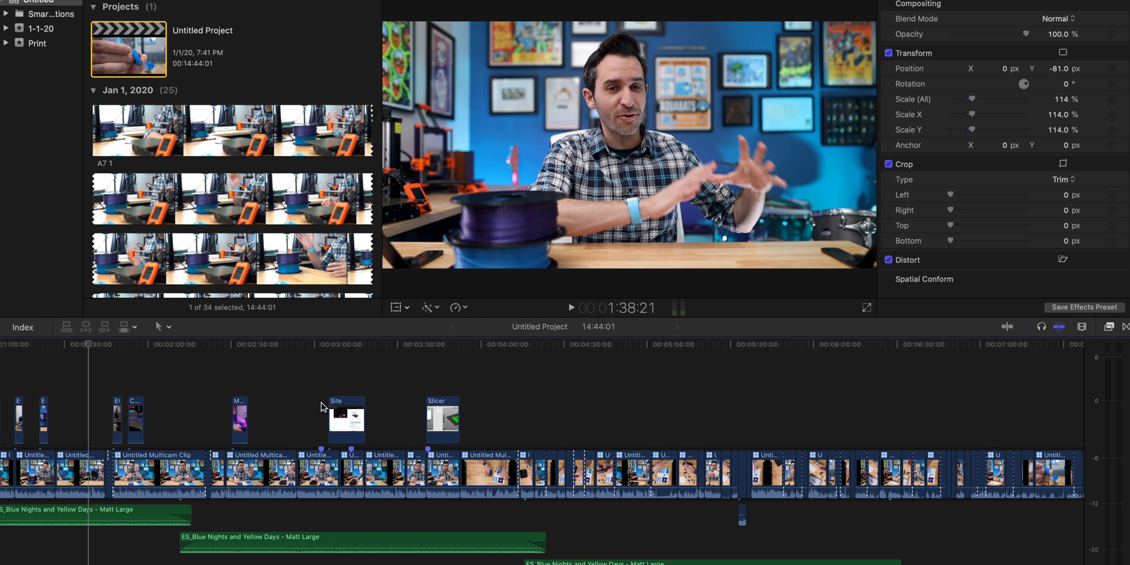
scroll("right", 3)
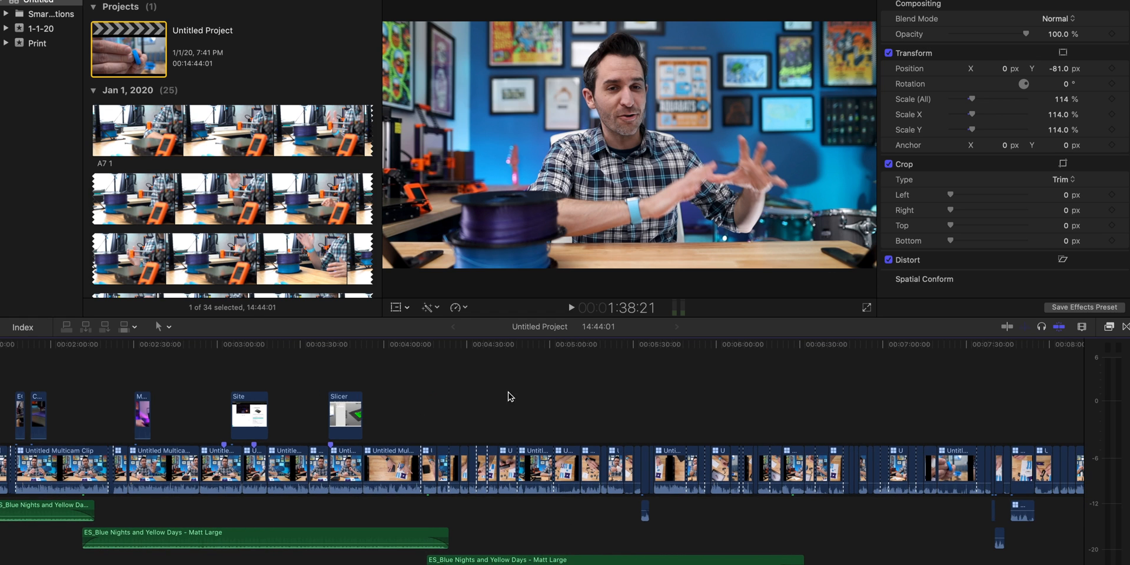
left_click(487, 339)
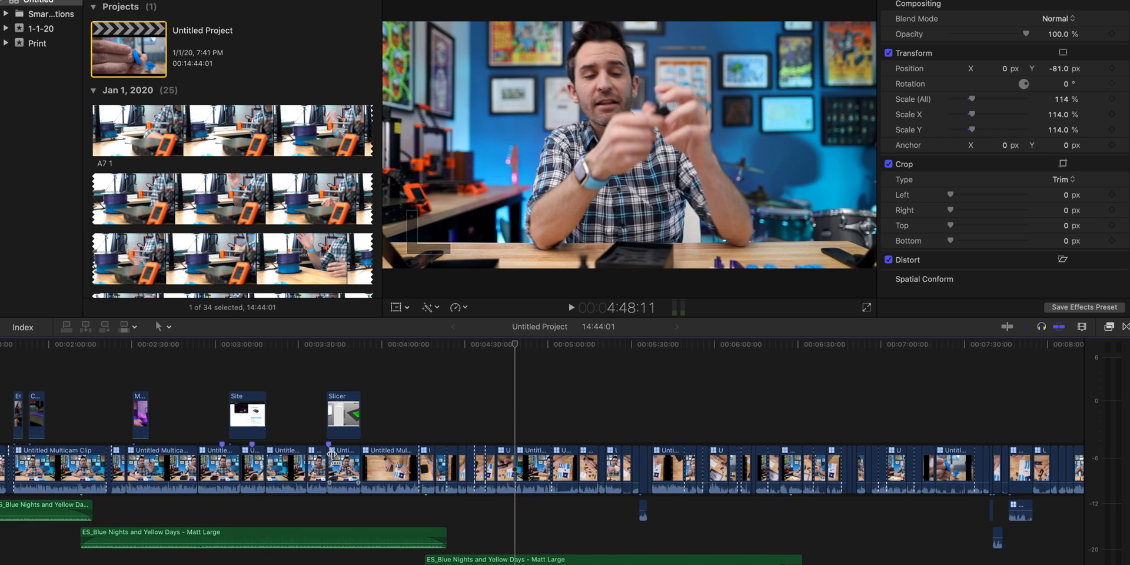
scroll("right", 3)
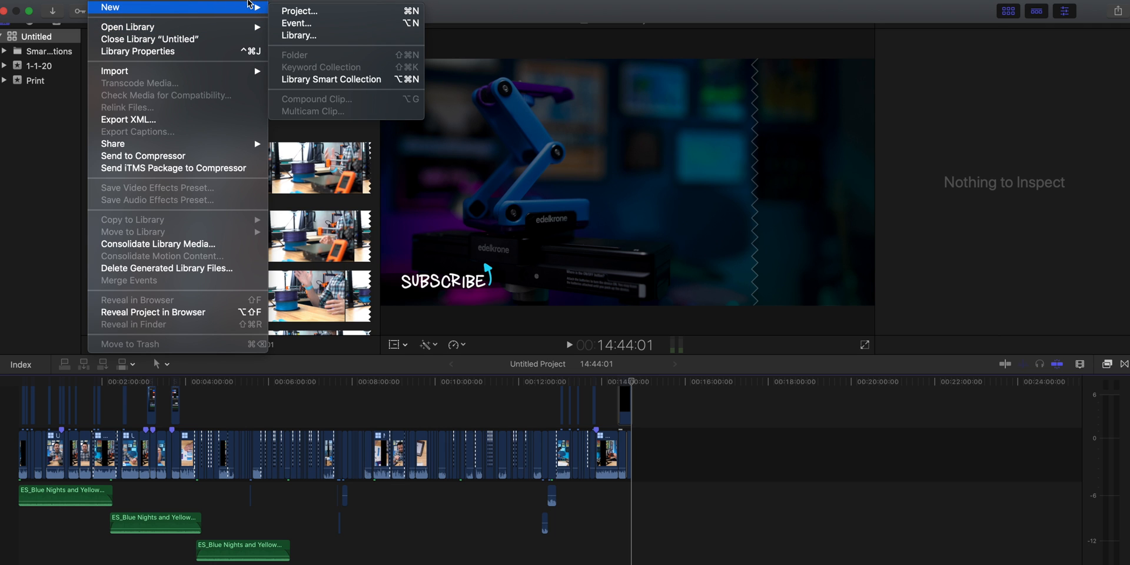
Step: Create a new event named Multicam with a new project
left_click(298, 11)
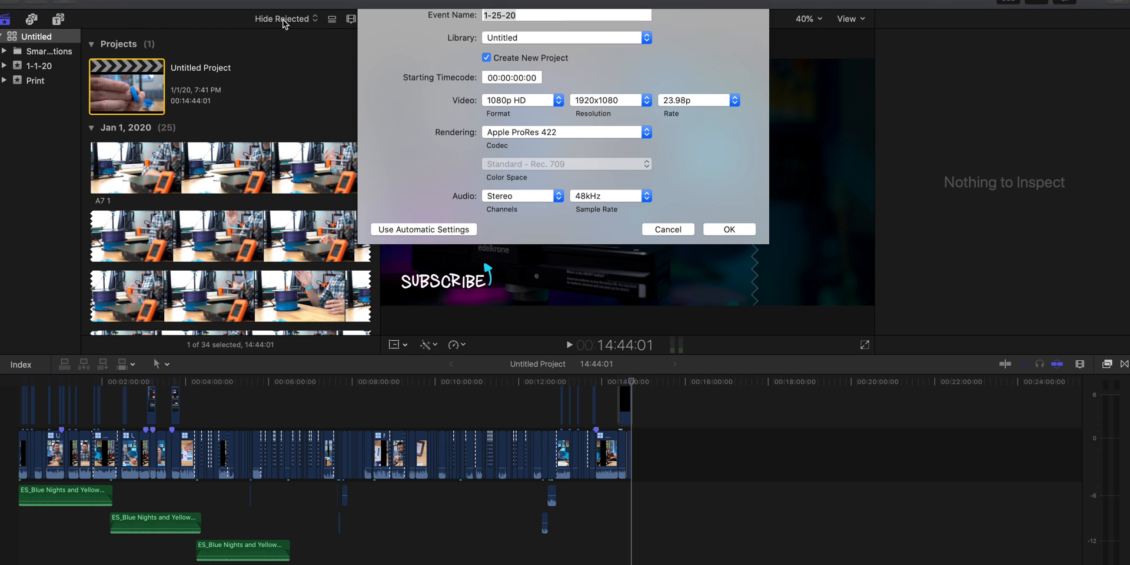
type("Multi")
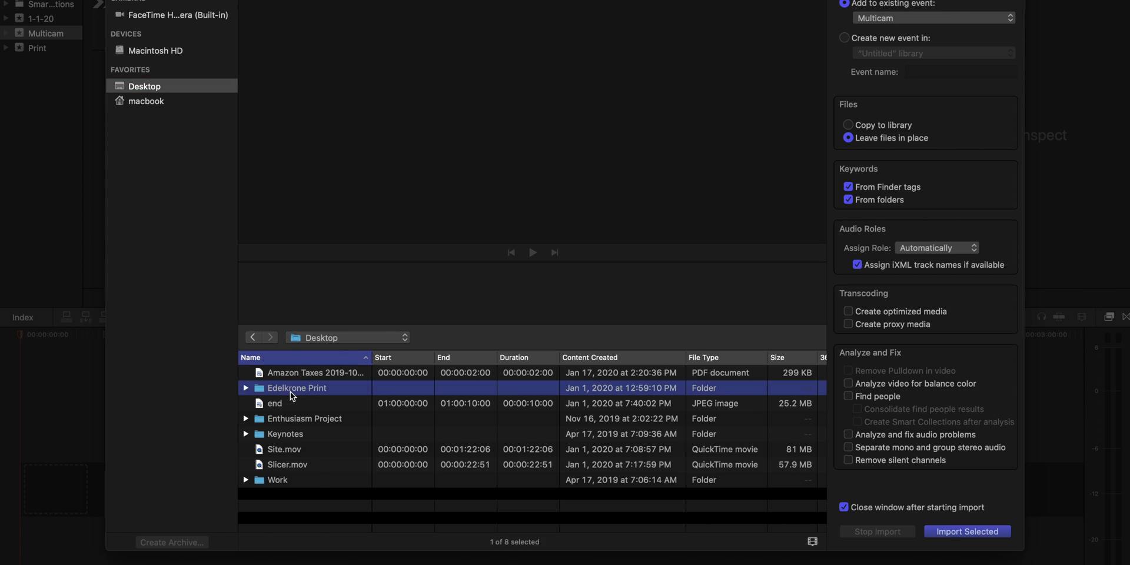
Step: Open the Multicam Angles folder in the Import window and import all eight clips
double_click(296, 388)
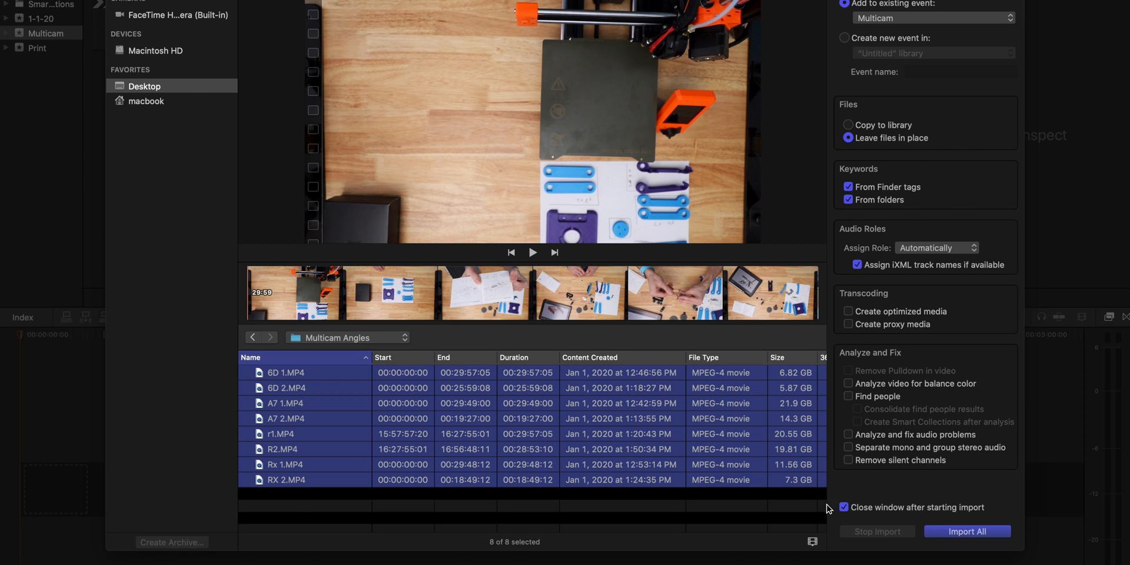
left_click(966, 530)
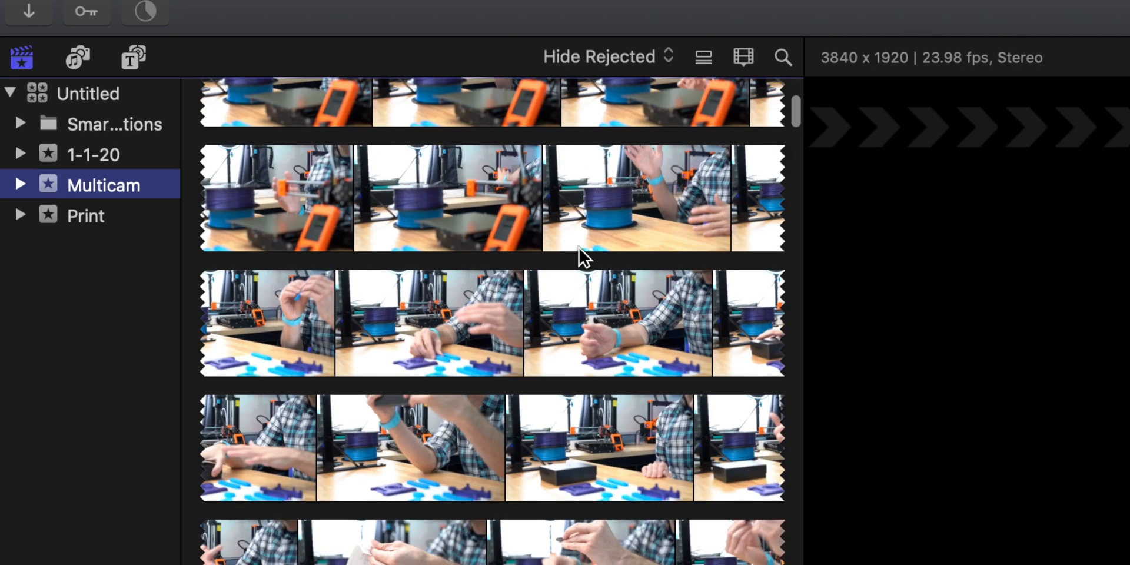
Step: Show the Multicam event's clips as a list and select camera clip A7 1
scroll("down", 3)
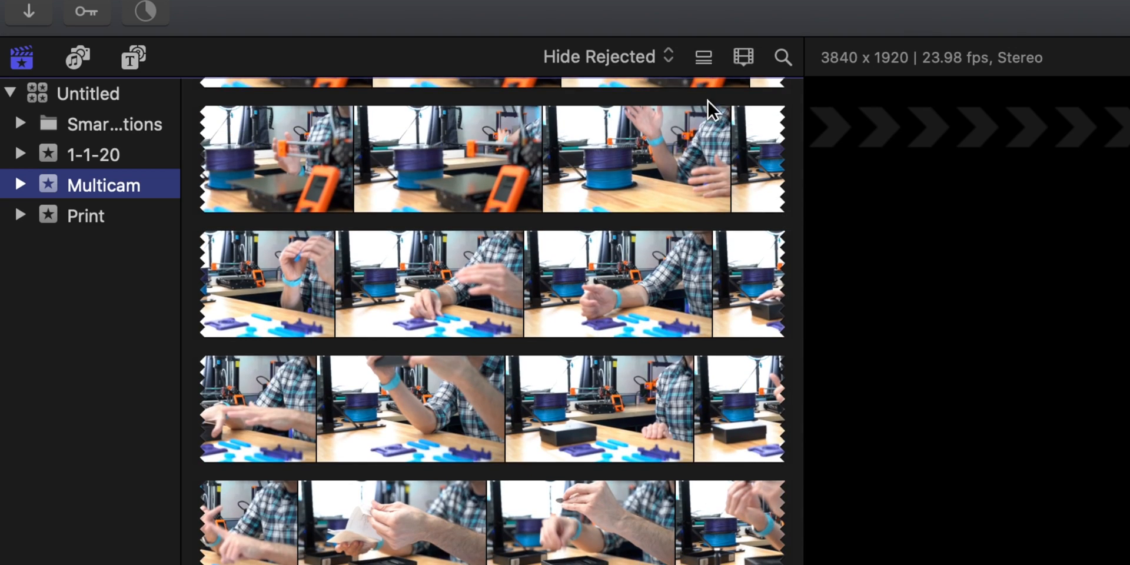
left_click(702, 57)
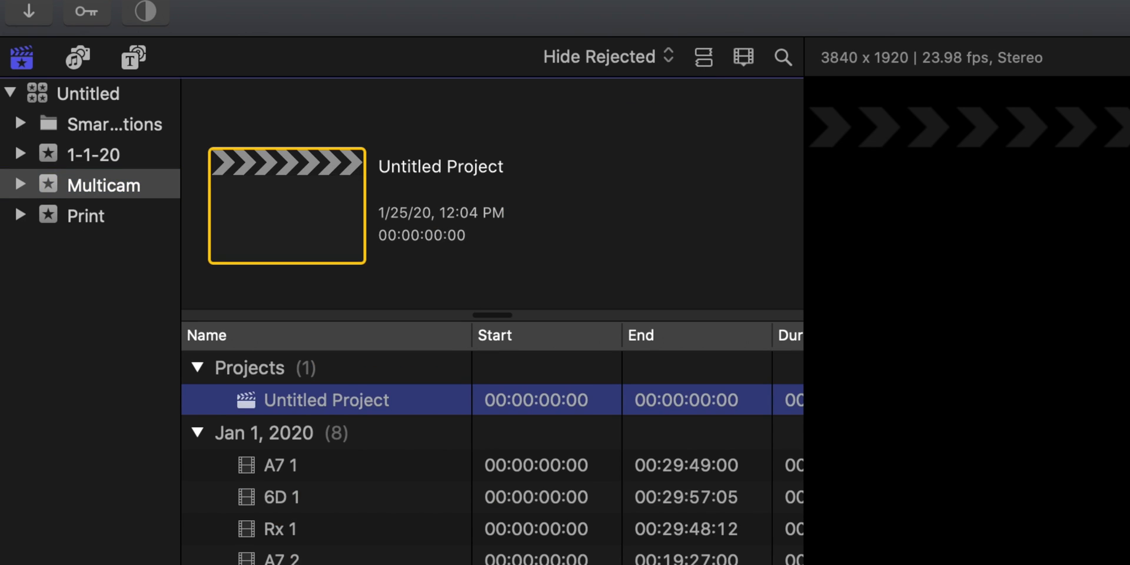
left_click(281, 465)
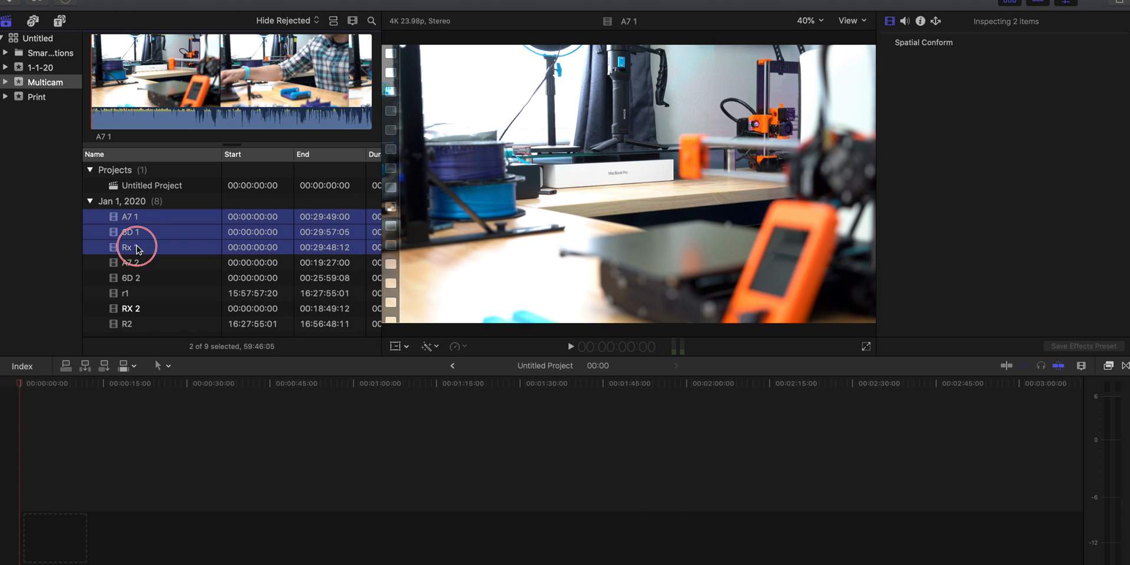
Step: Add r1 to the selected angles and create an audio-synced multicam clip
left_click(124, 282)
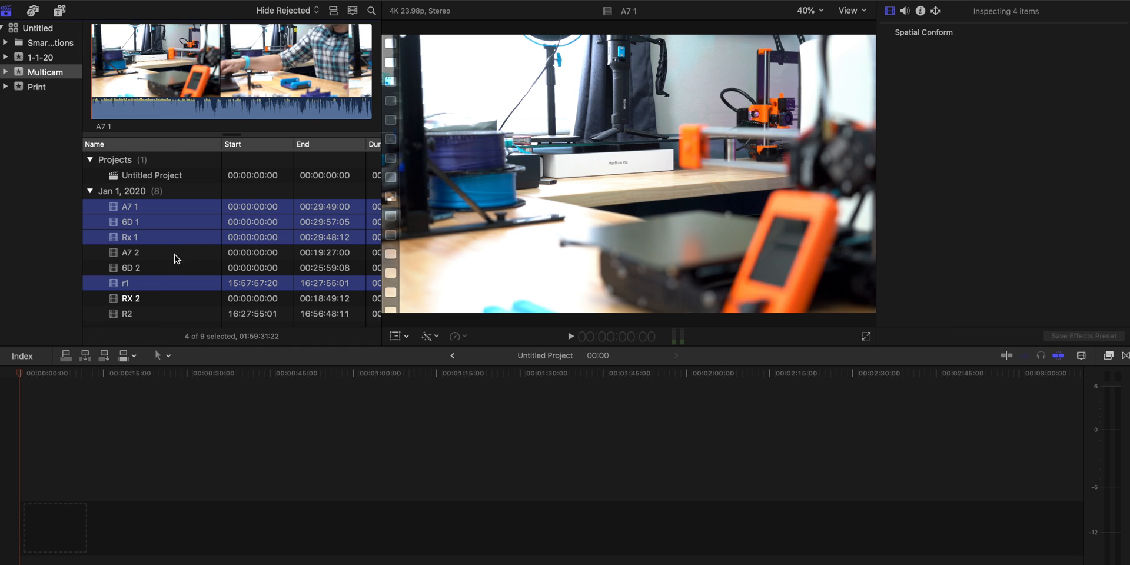
mouse_move(188, 228)
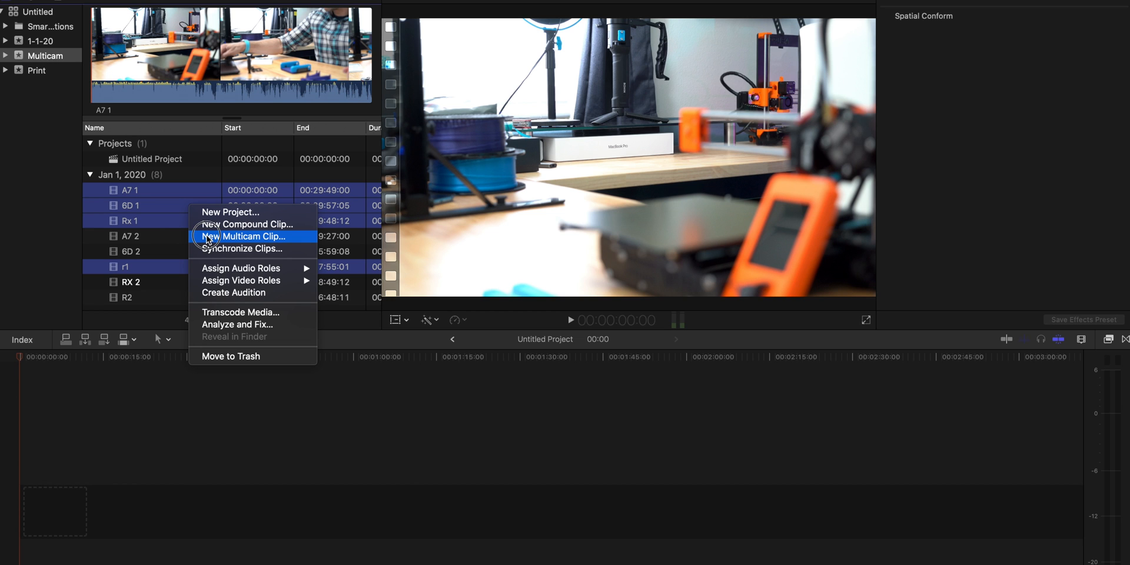
left_click(253, 236)
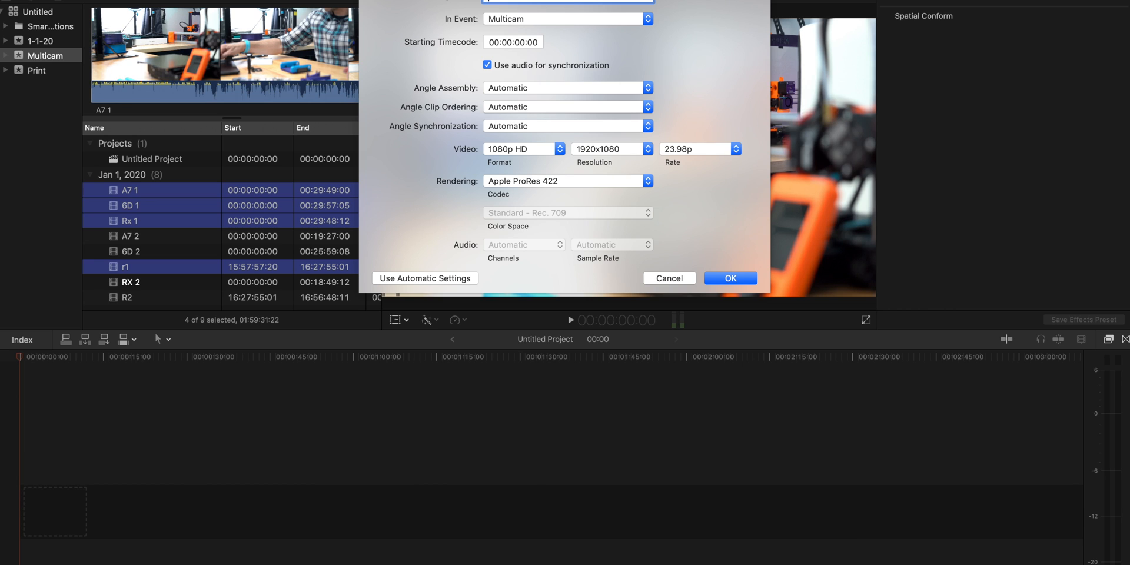
mouse_move(616, 143)
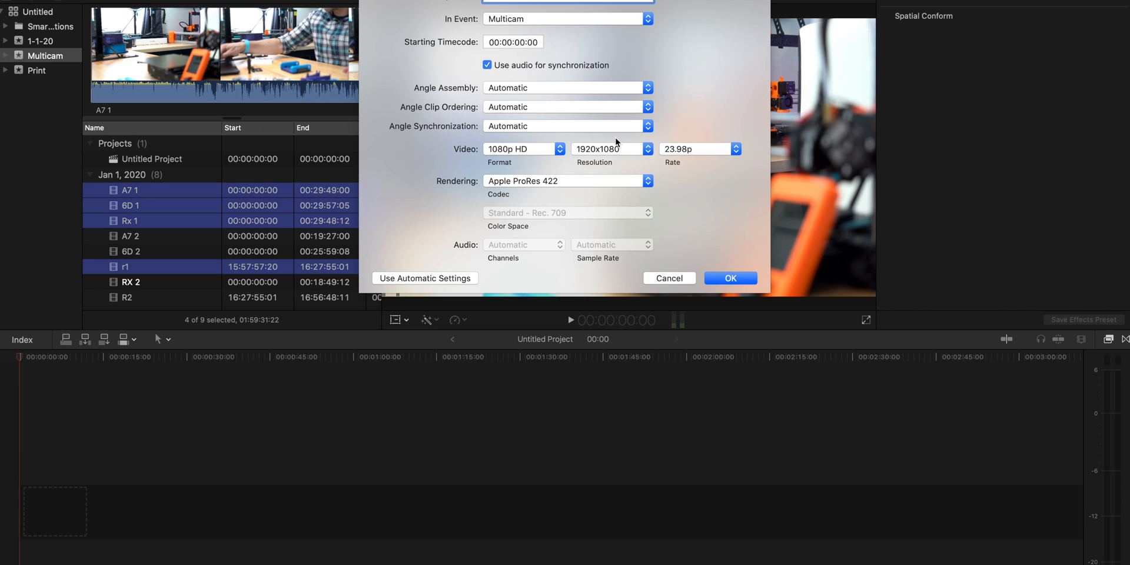
mouse_move(500, 147)
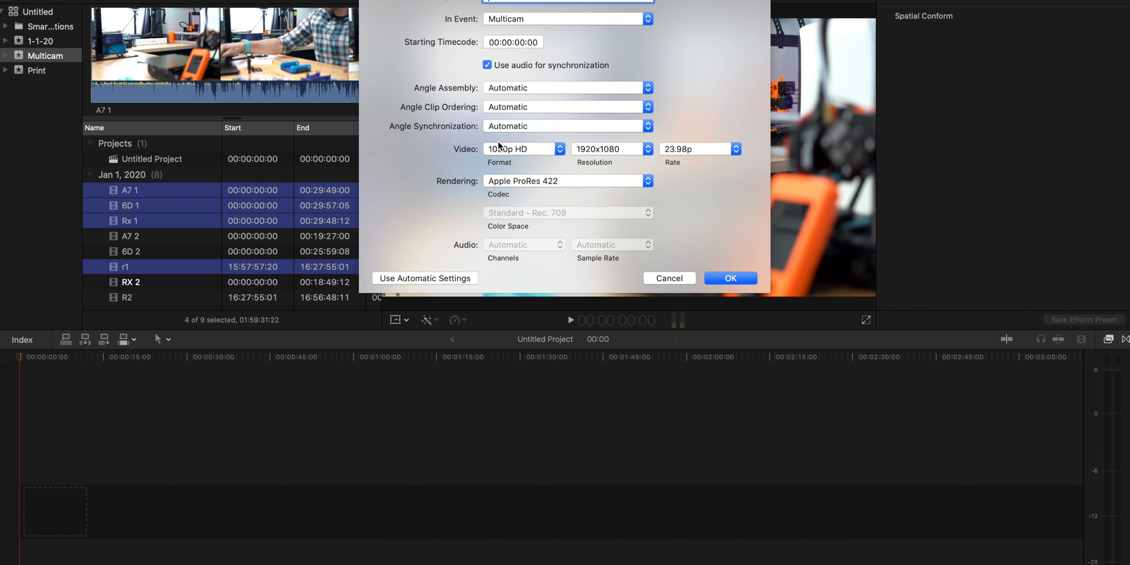
mouse_move(690, 234)
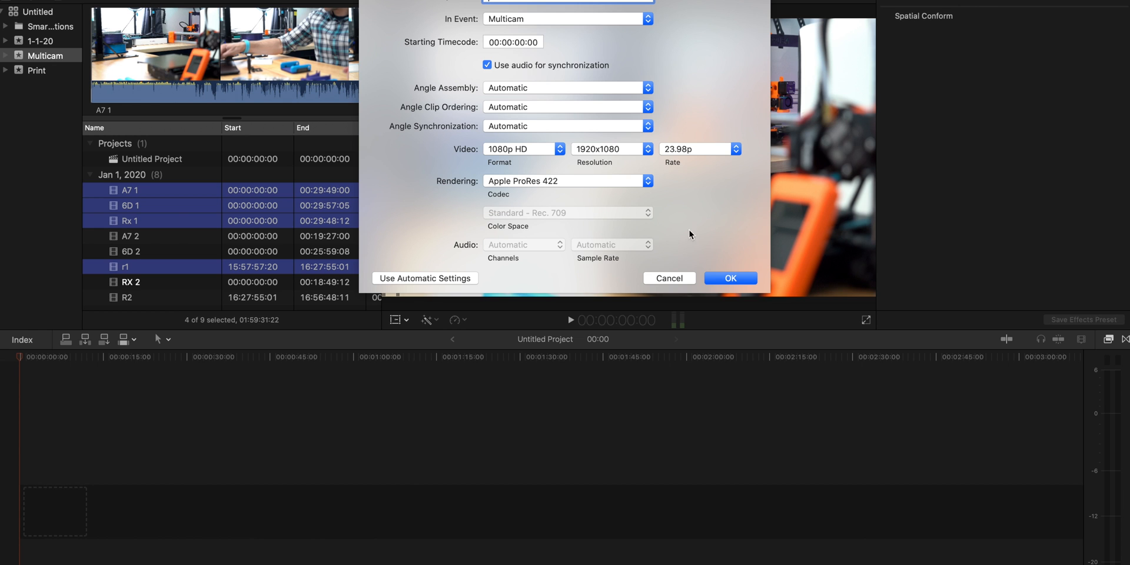
left_click(729, 277)
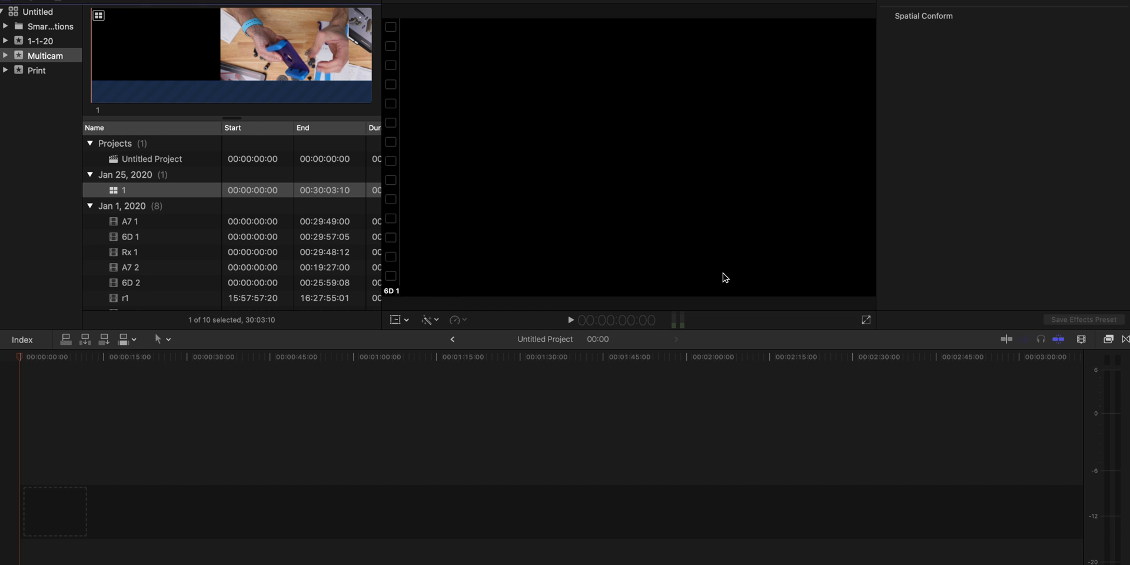
mouse_move(134, 195)
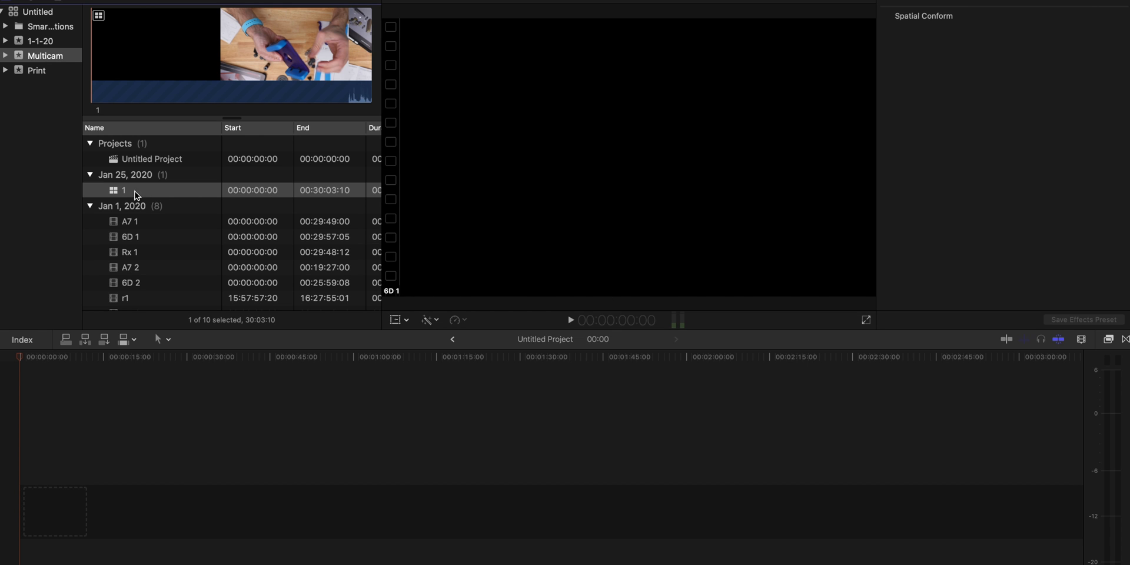
left_click(129, 221)
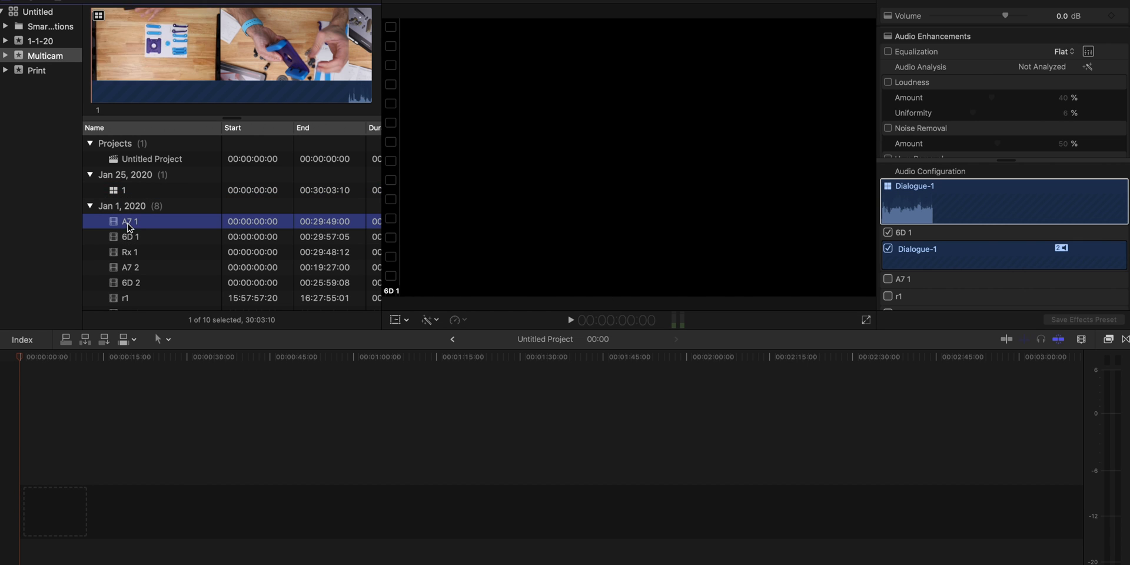
left_click(123, 190)
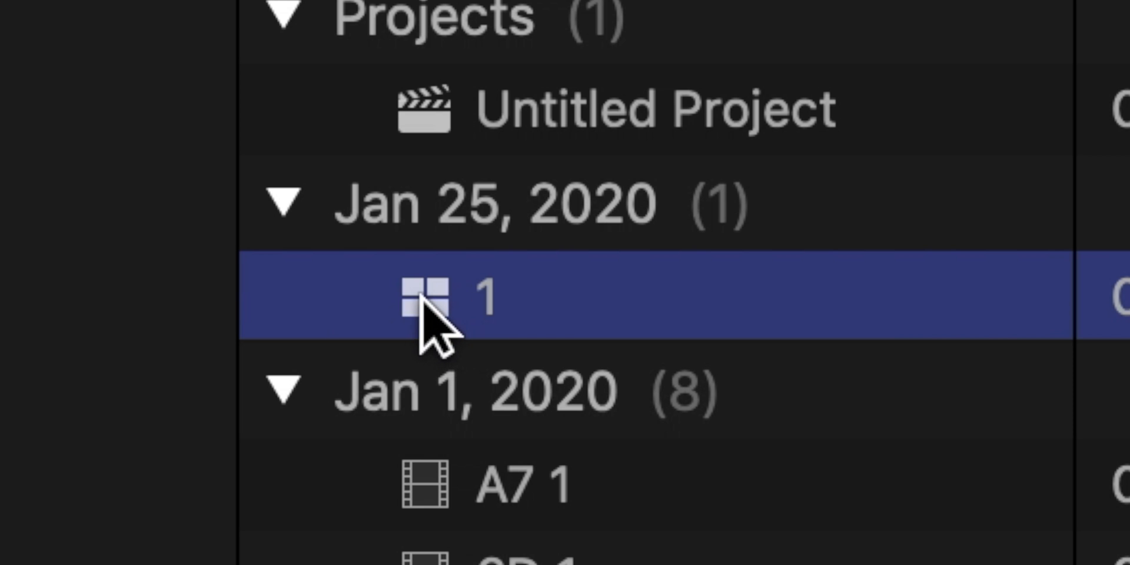
mouse_move(645, 342)
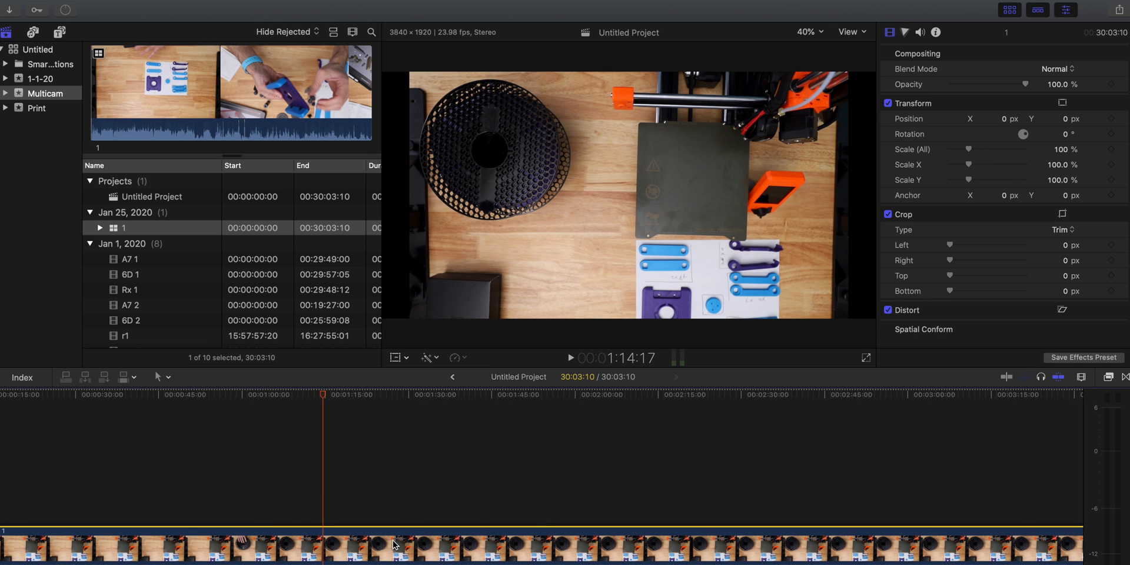
Step: Scroll along the timeline holding multicam clip 1
scroll("right", 3)
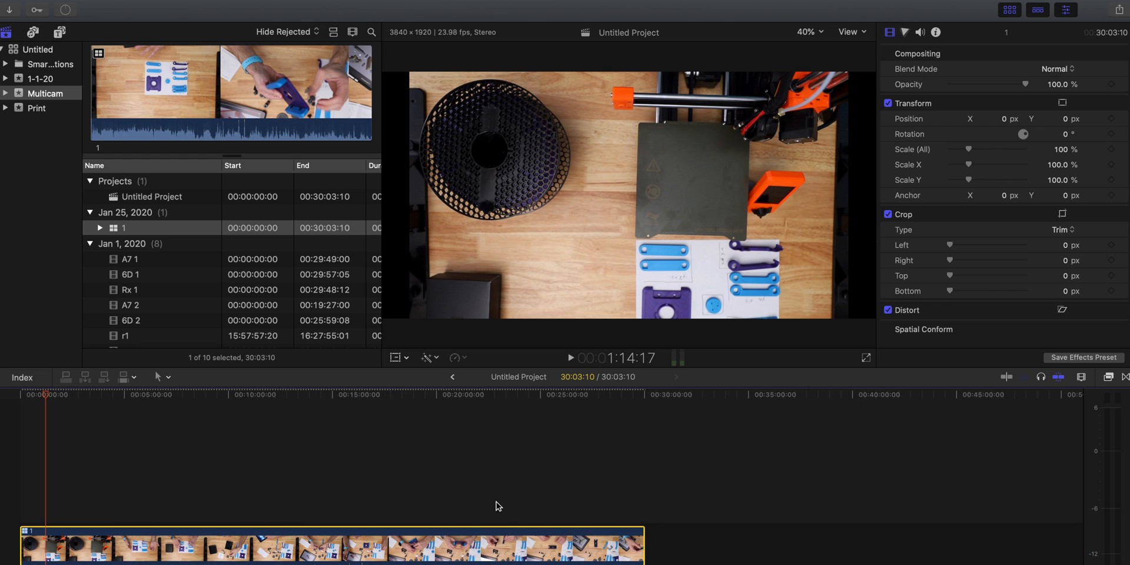
Step: Move the playhead to about 23:07 in the Untitled Project timeline
left_click(502, 394)
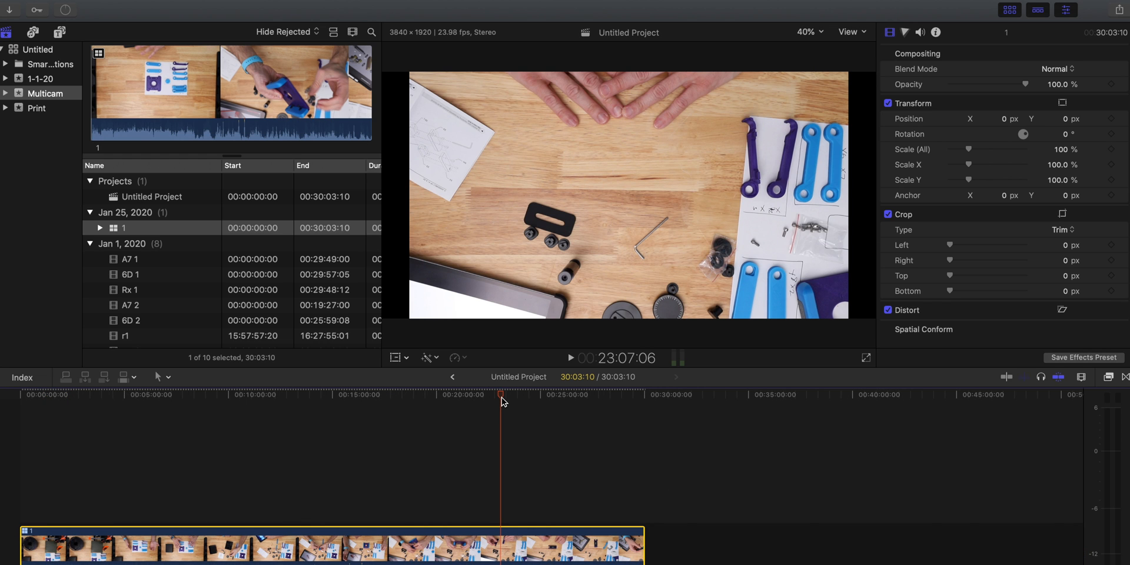
mouse_move(521, 399)
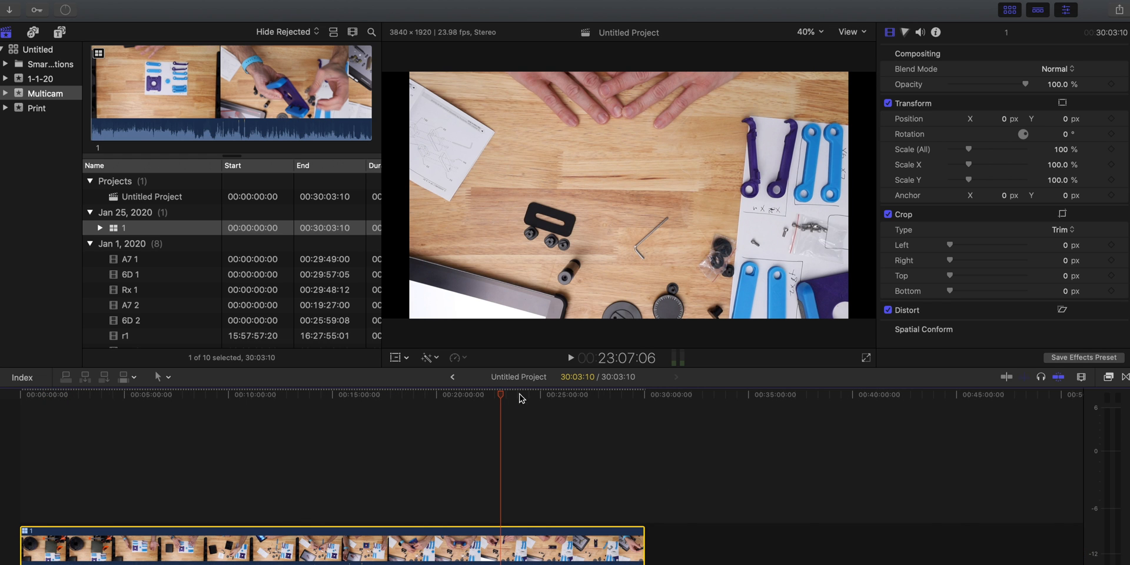
mouse_move(725, 171)
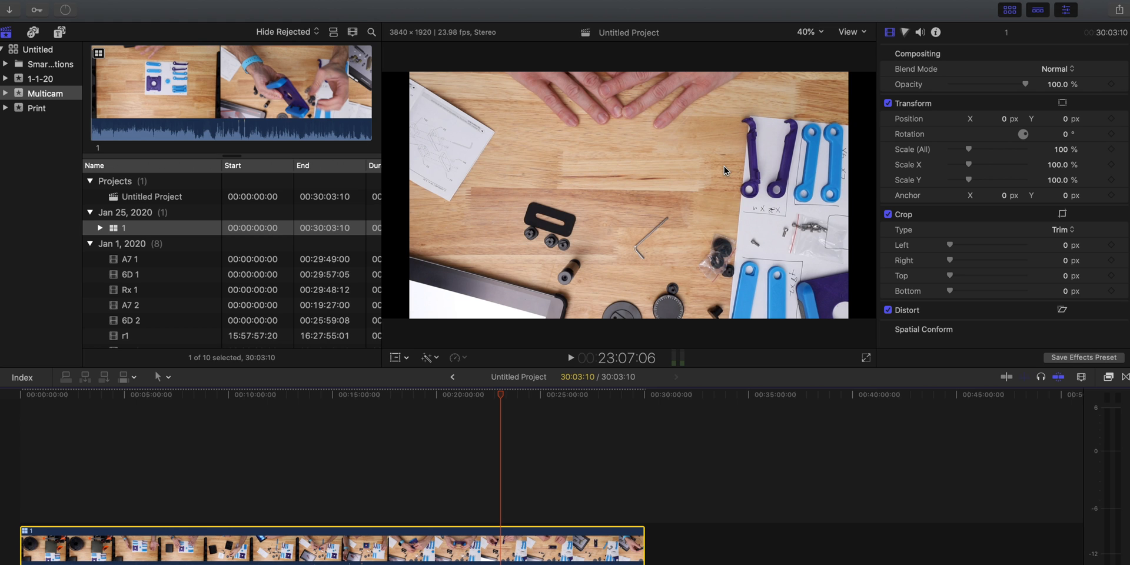
mouse_move(947, 4)
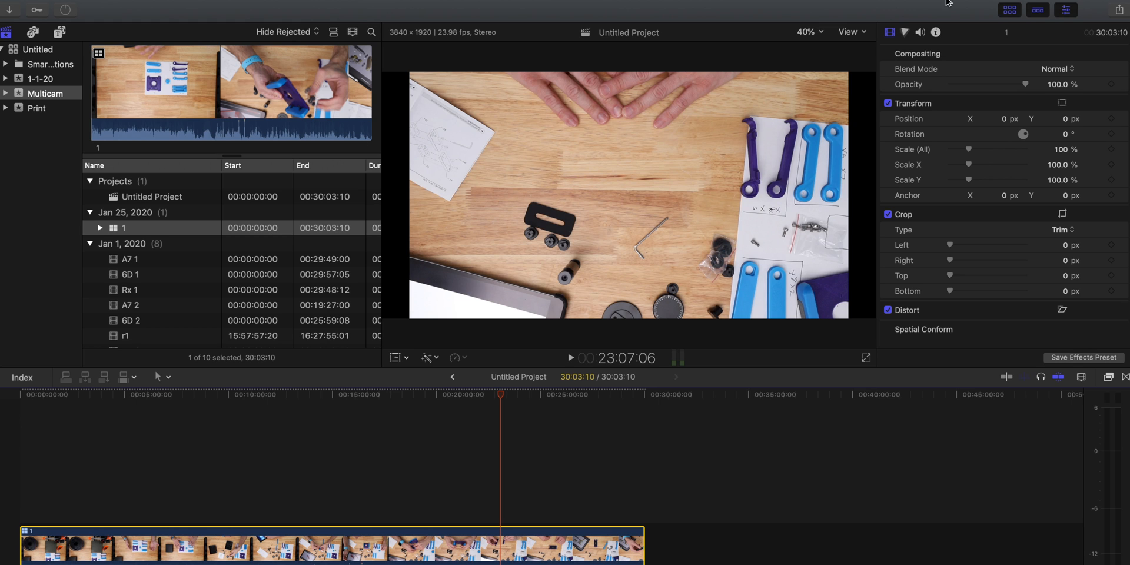
mouse_move(629, 216)
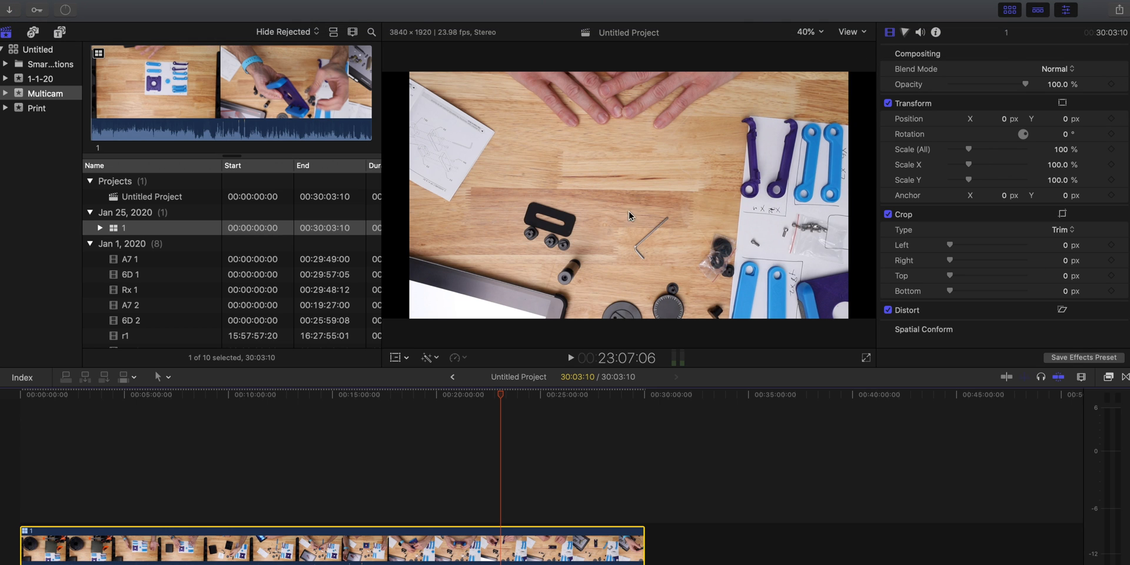
Step: Open the angle viewer showing the 6D 1, A7 1, r1 and Rx 1 angles
left_click(850, 32)
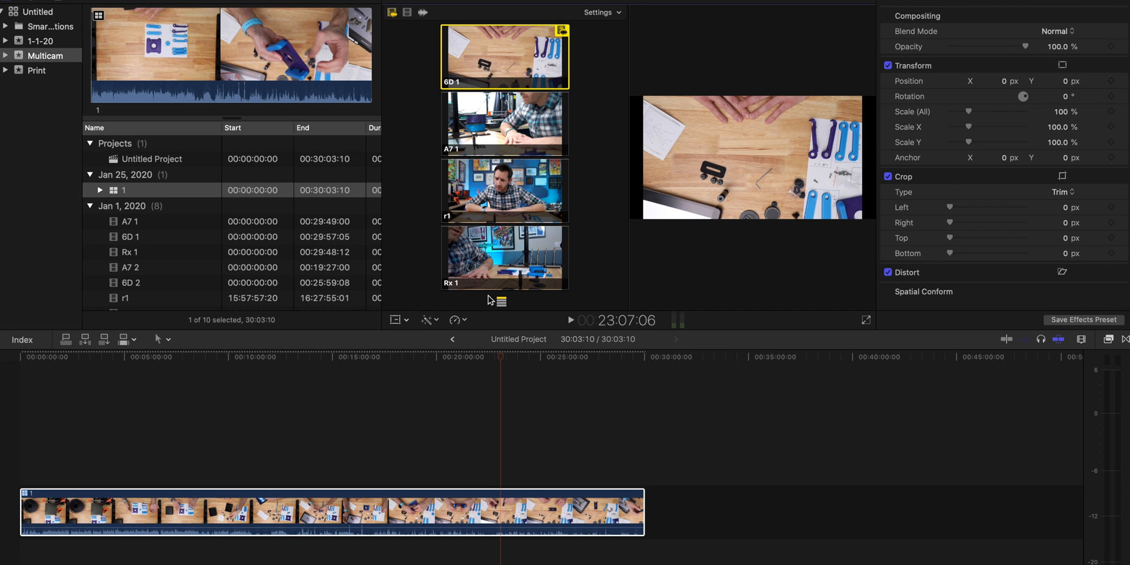
mouse_move(414, 397)
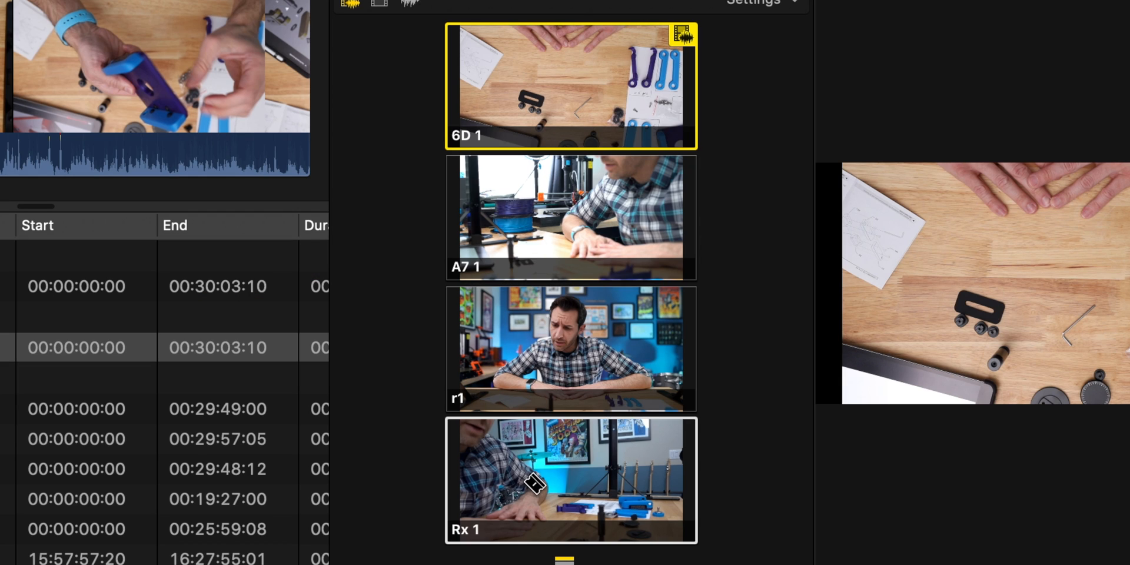
mouse_move(568, 491)
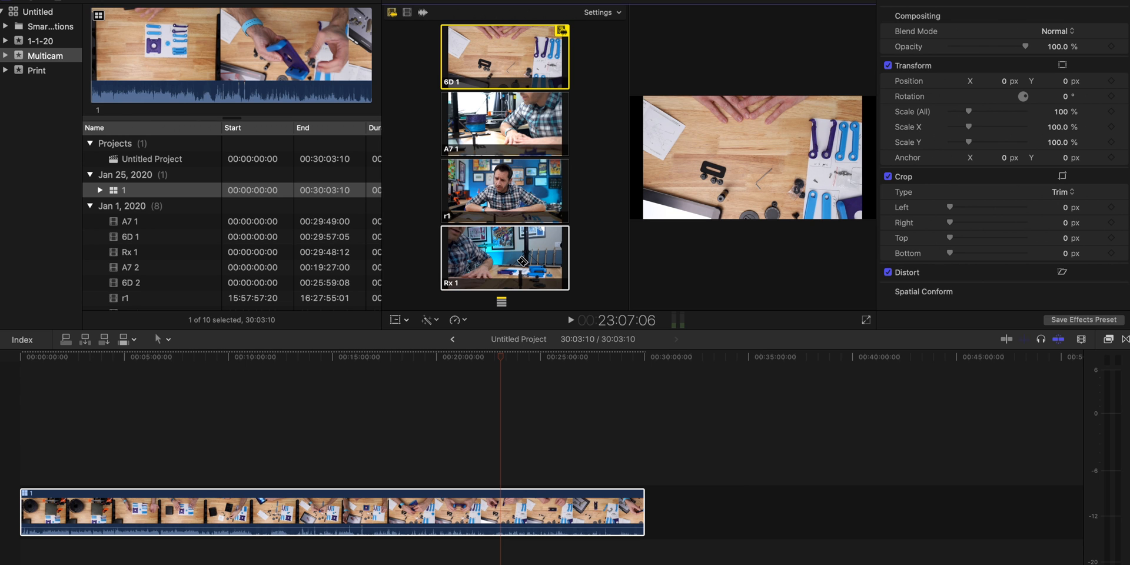
Step: Cut to the Rx 1 angle, switch the later section to r1, then revert it to Rx 1
left_click(504, 257)
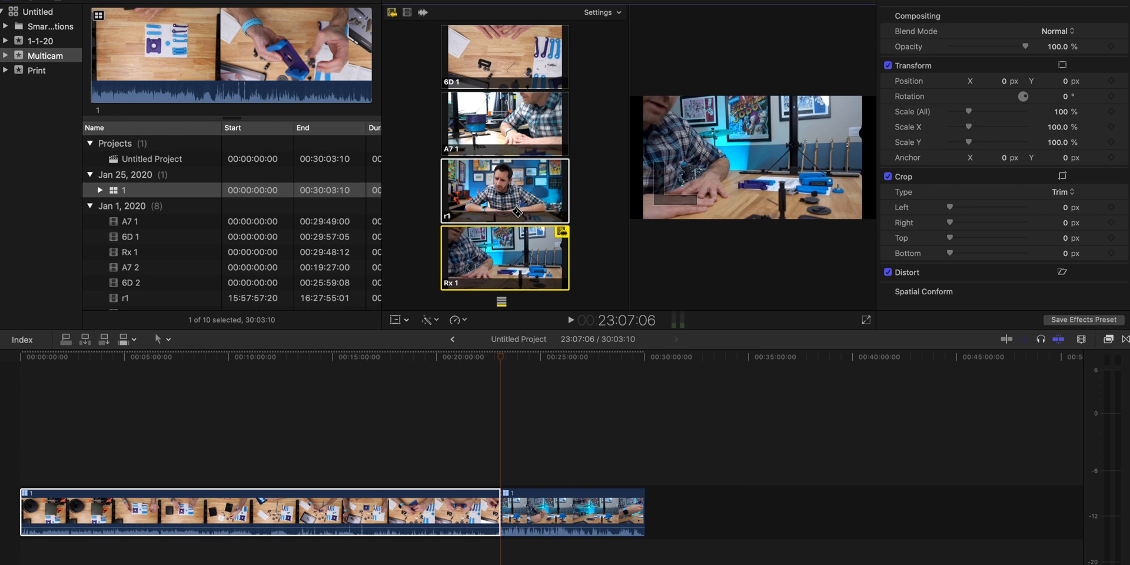
left_click(504, 190)
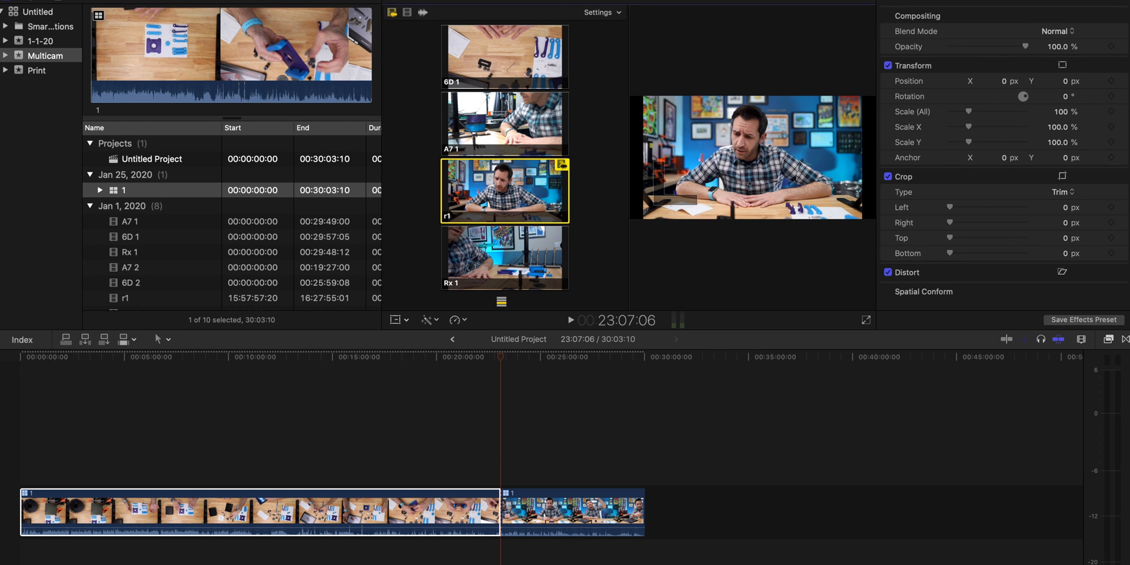
mouse_move(551, 536)
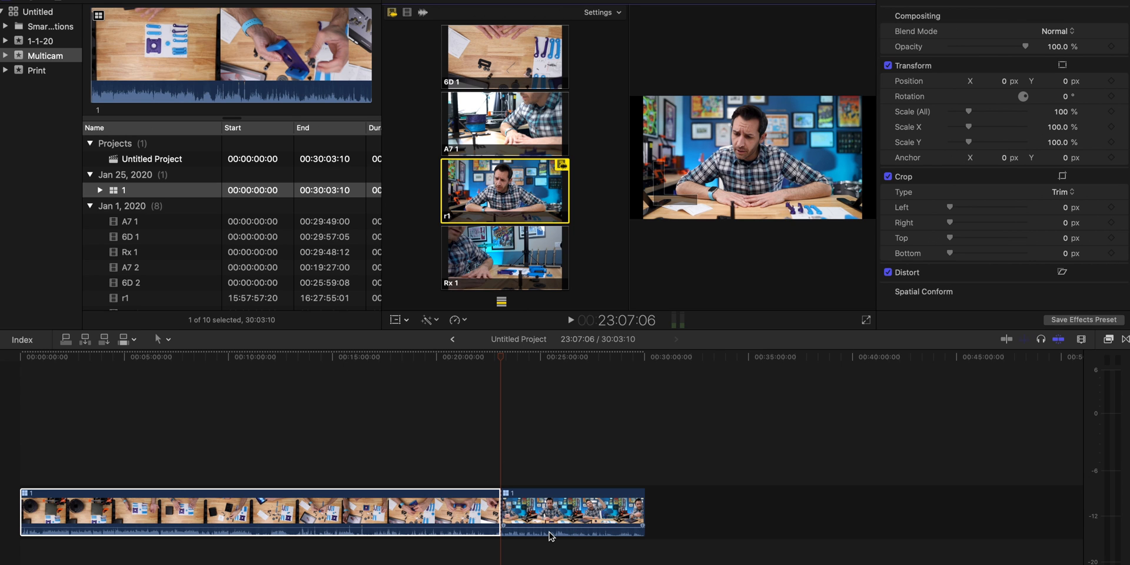
left_click(503, 257)
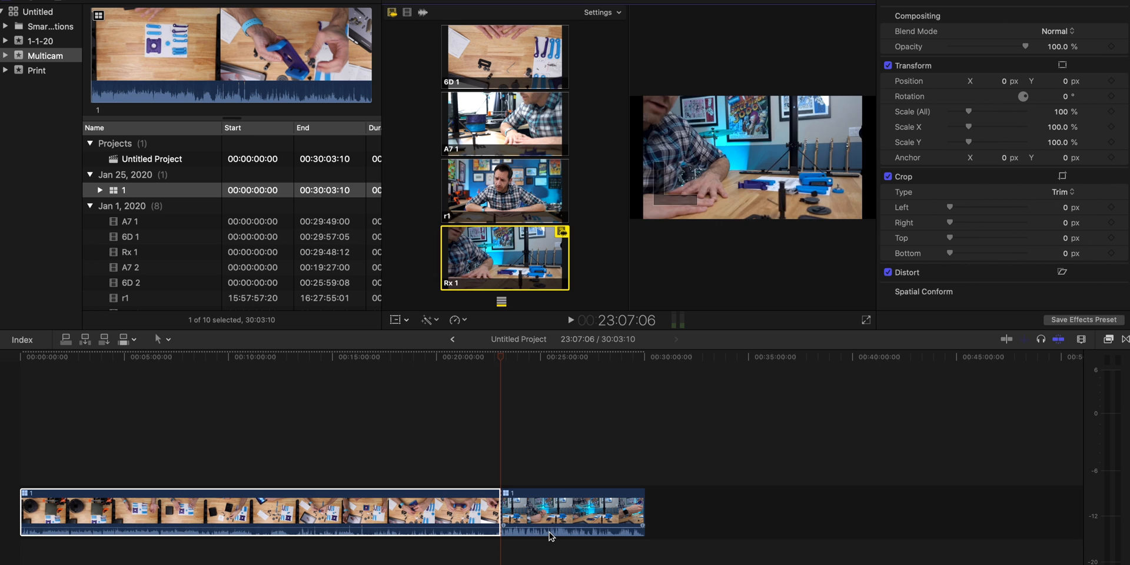
left_click(504, 57)
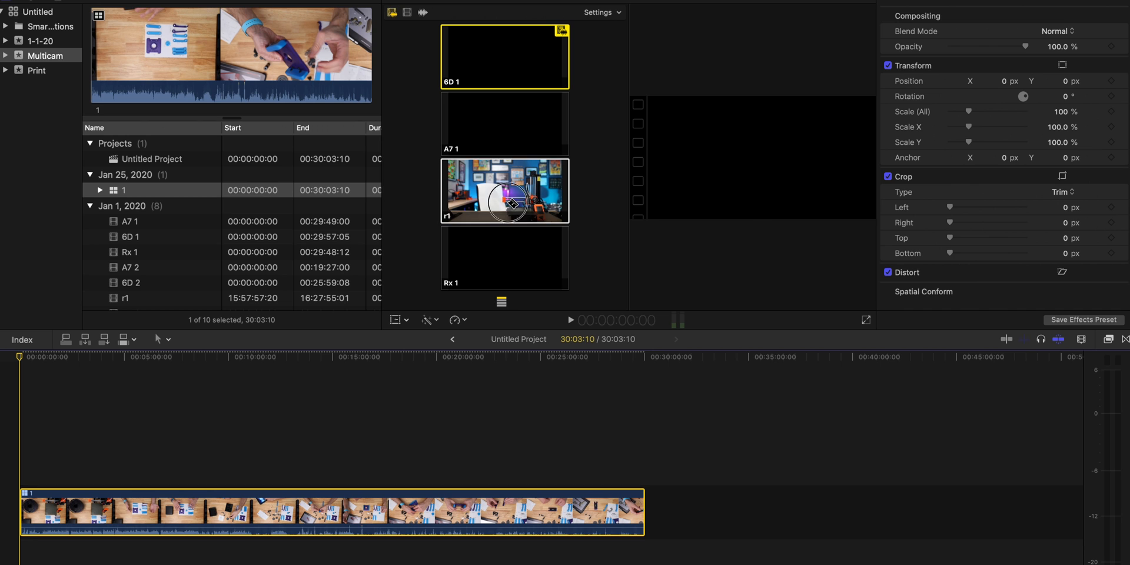
Step: Switch the timeline multicam clip to the r1 angle, showing the desk shot
left_click(504, 191)
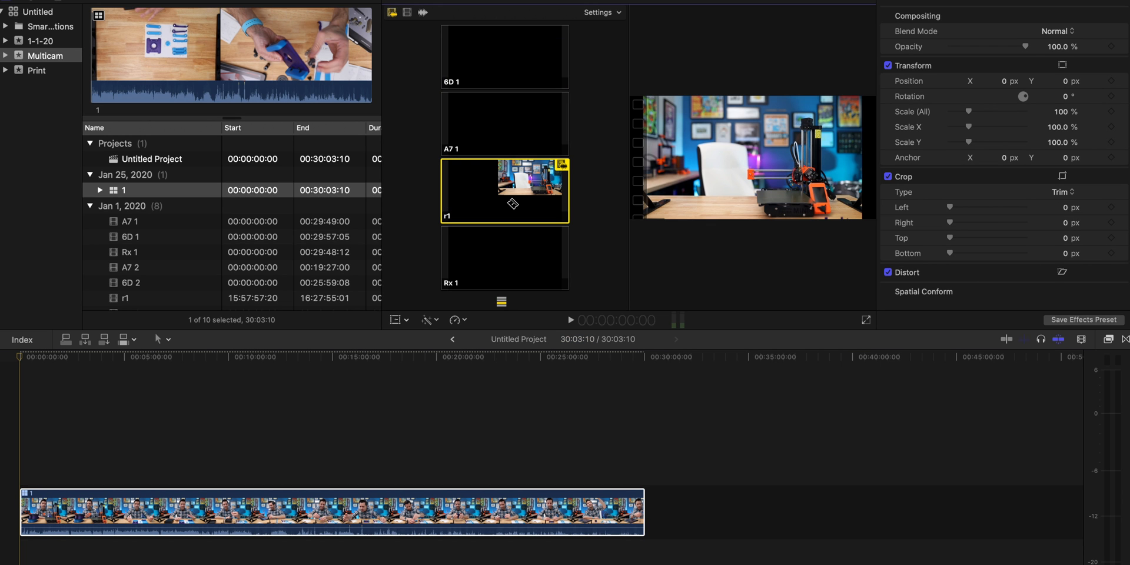
mouse_move(526, 139)
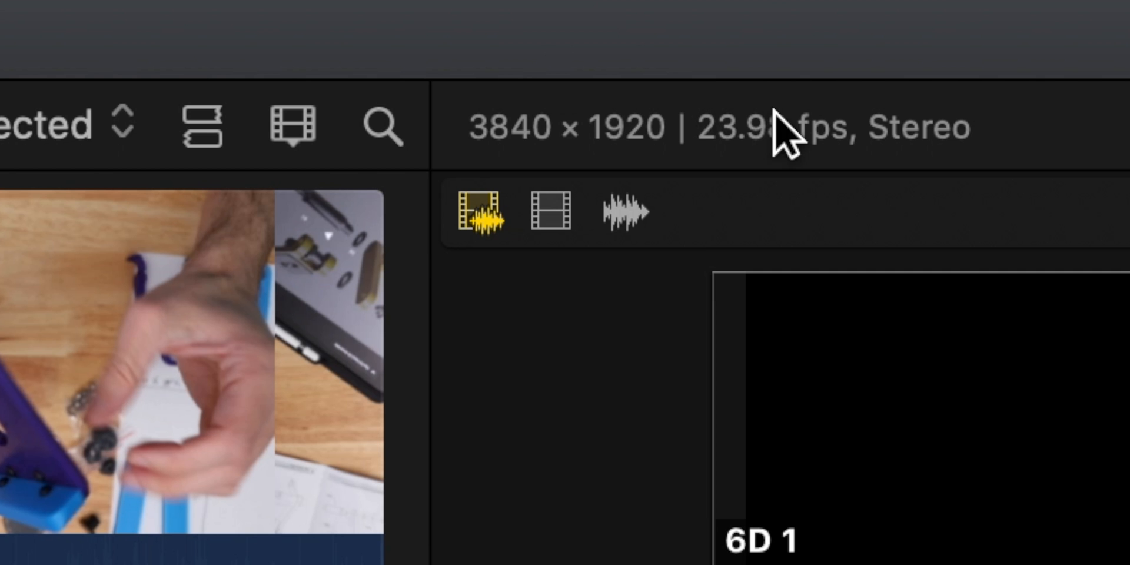
mouse_move(489, 220)
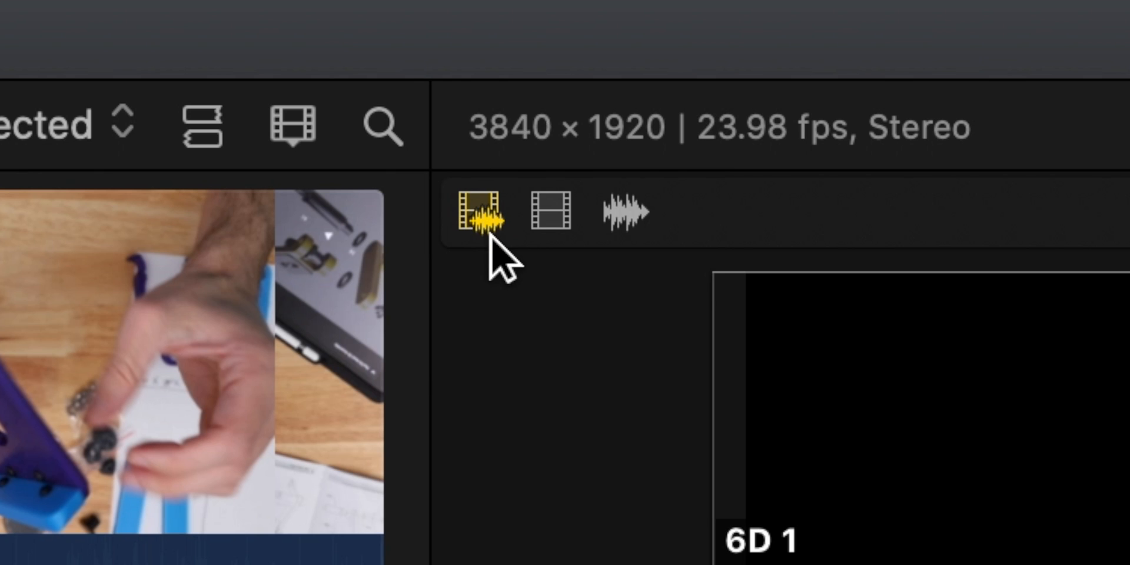
mouse_move(475, 208)
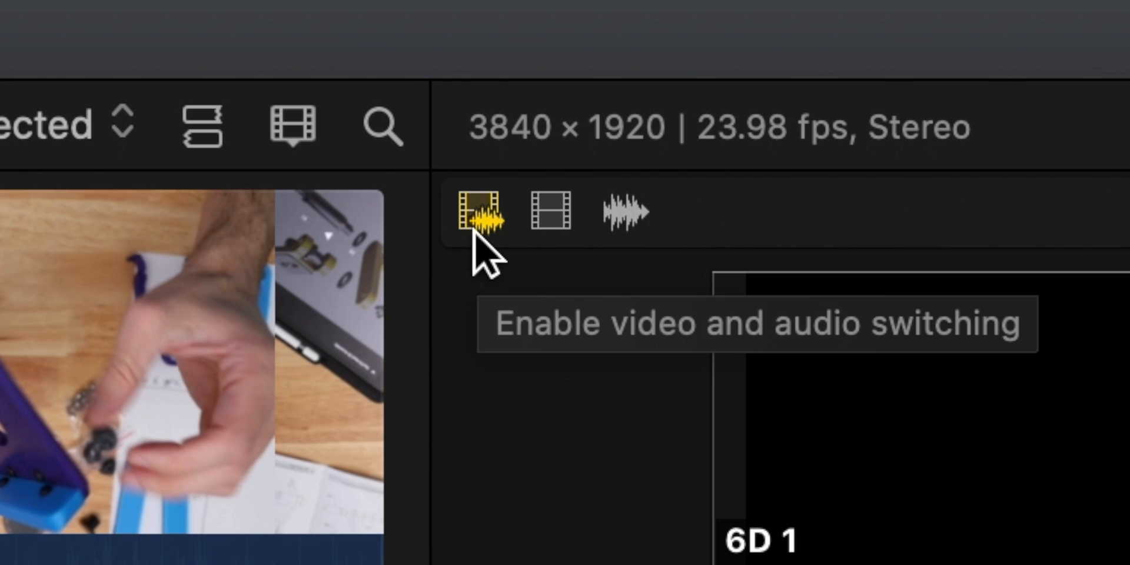
mouse_move(608, 209)
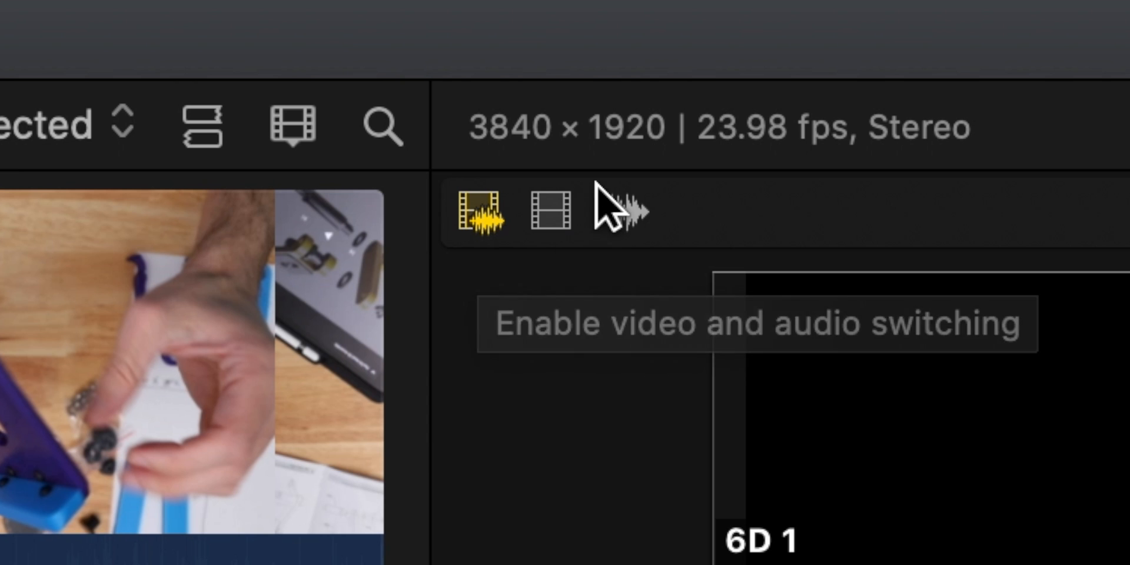
mouse_move(551, 212)
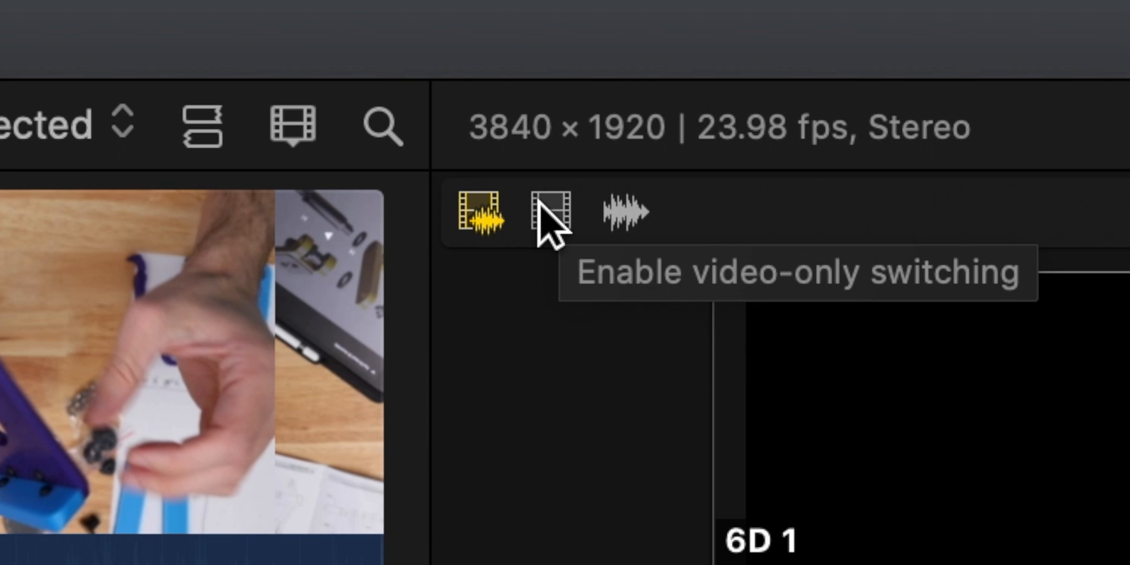
mouse_move(627, 216)
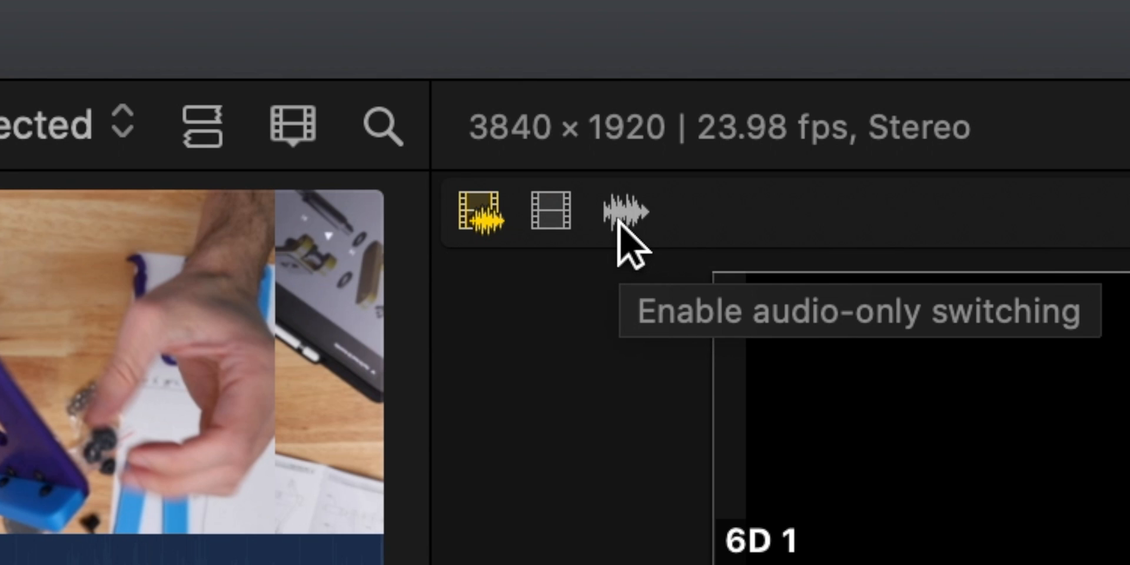
mouse_move(619, 237)
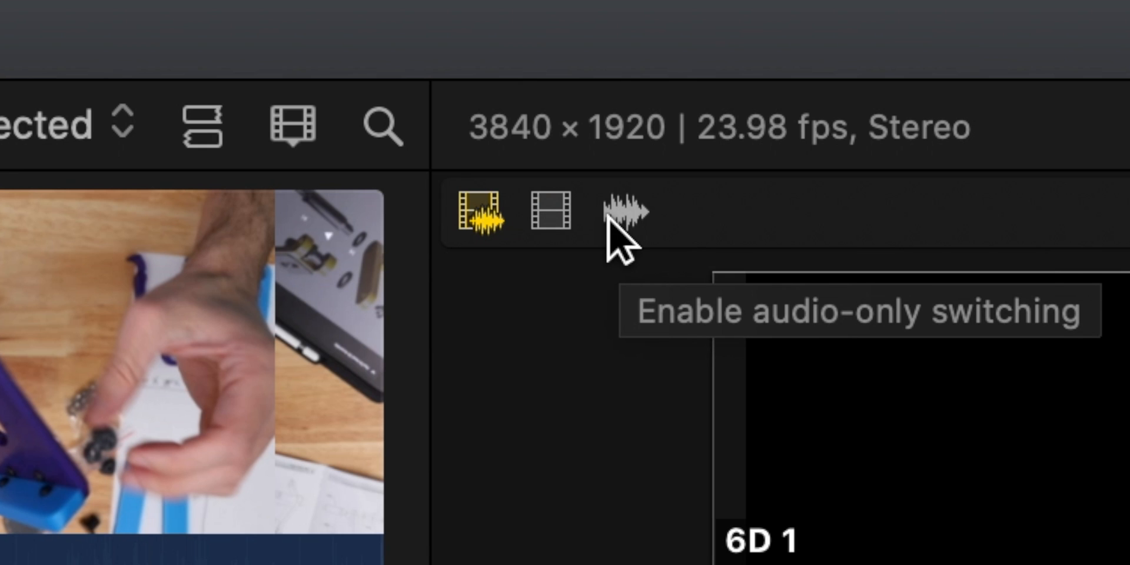
mouse_move(621, 259)
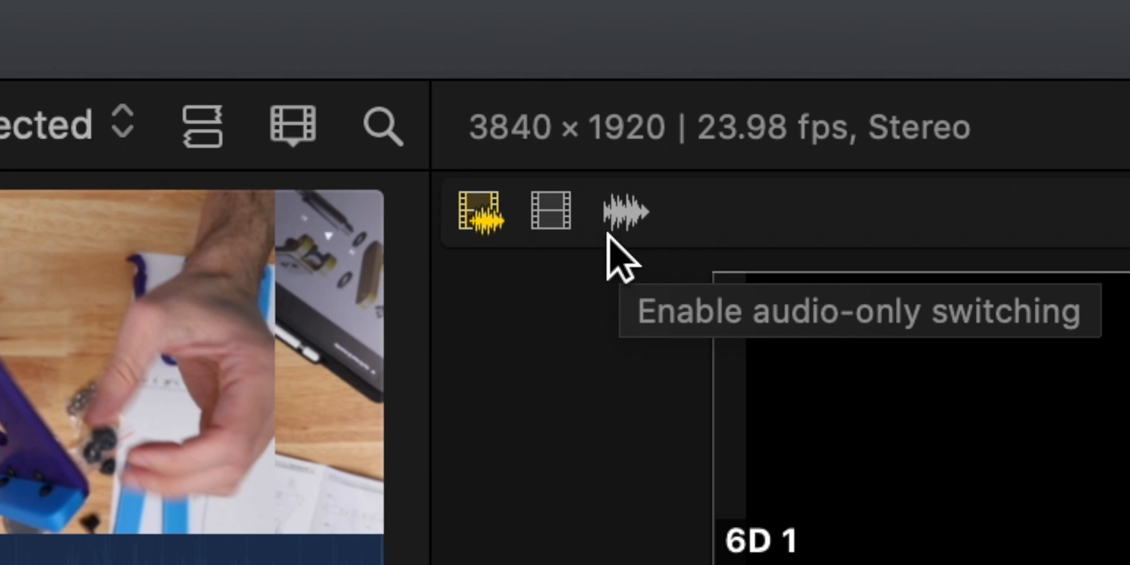
mouse_move(551, 212)
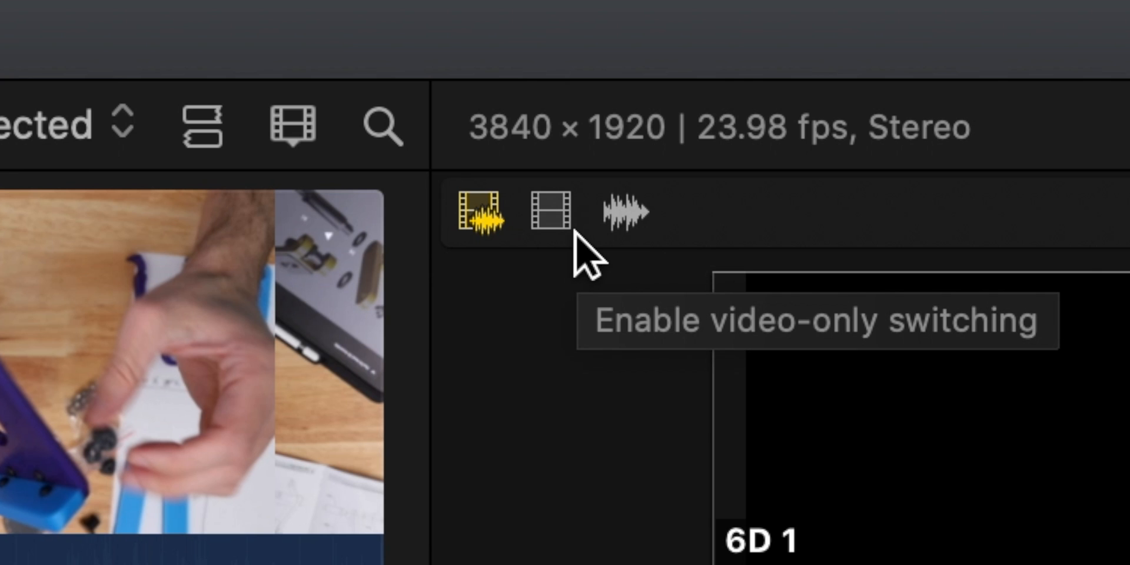
Step: Enable video-only angle switching with the filmstrip button in the Angle Viewer
left_click(549, 210)
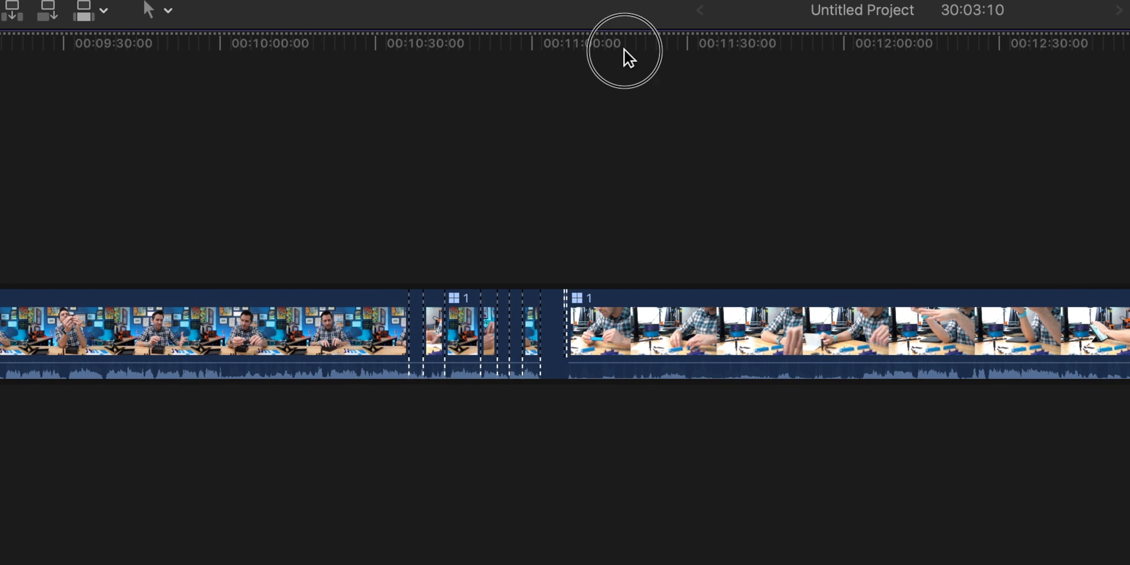
Step: Cue the playhead near 11:00 and play on toward the 6D 1 picture cut
left_click(627, 42)
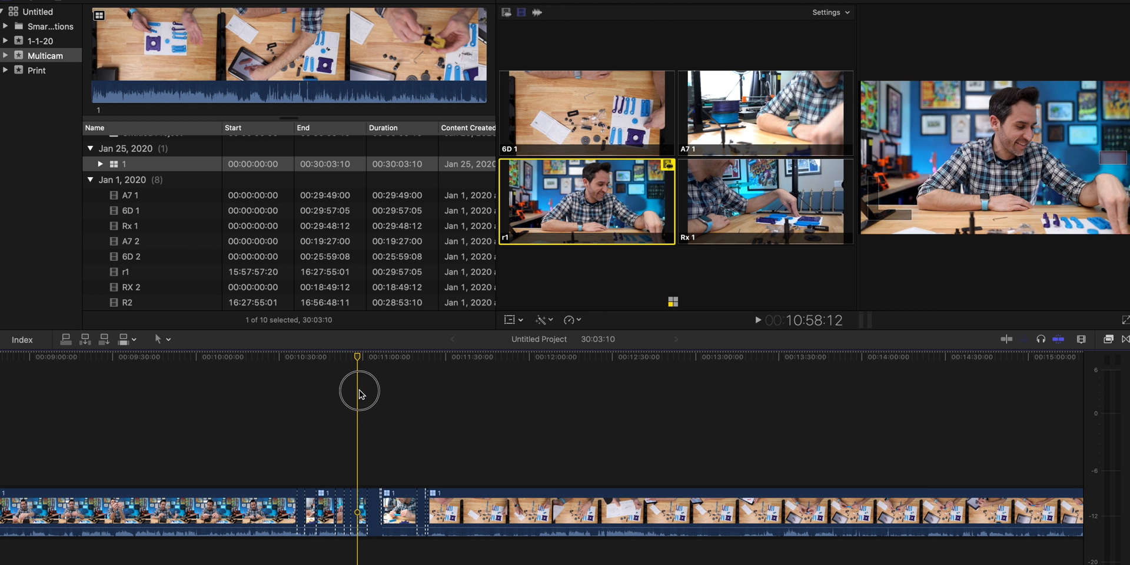
mouse_move(361, 395)
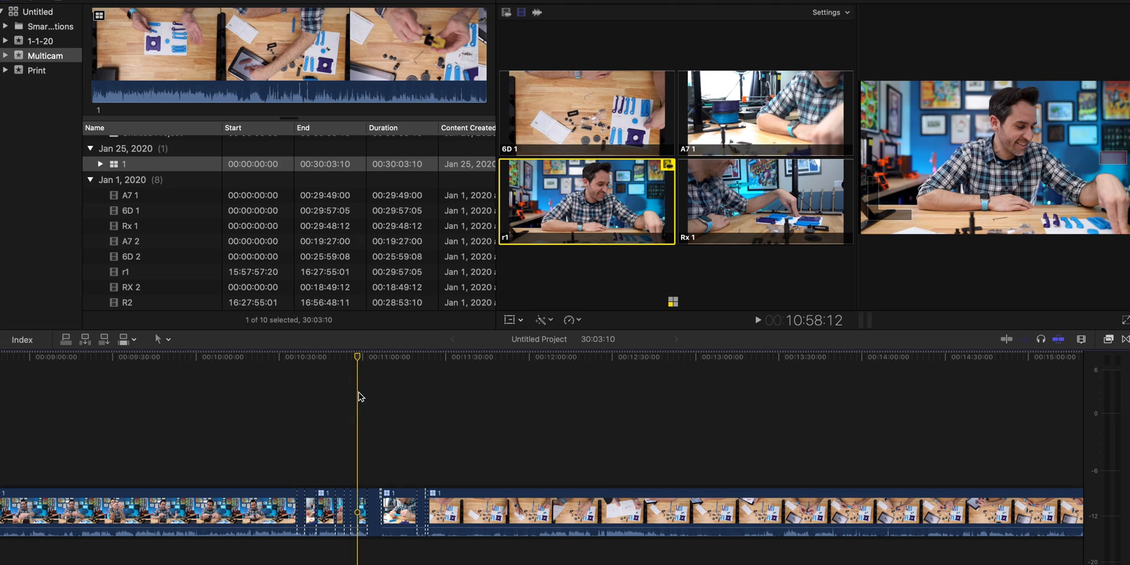
left_click(757, 320)
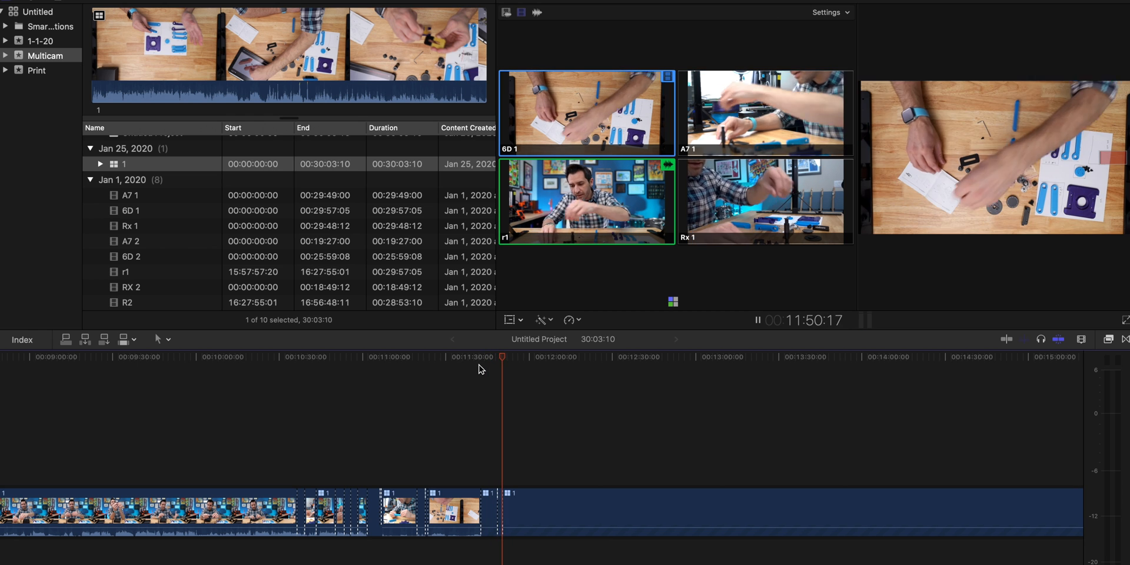
Step: Stop playback at 11:52:09, with the 6D 1 section following the newest cut
left_click(757, 320)
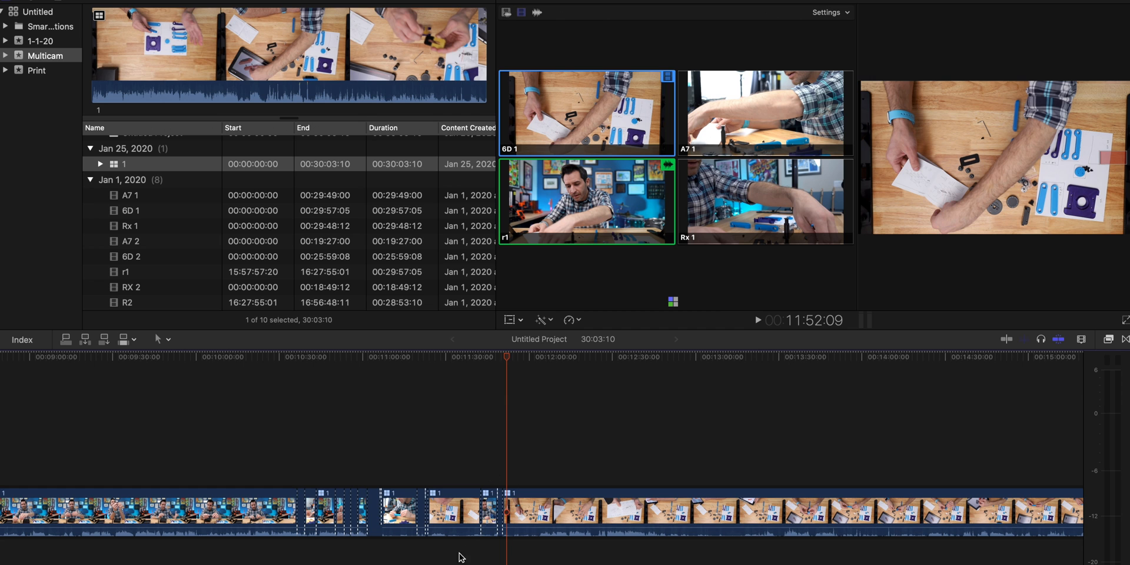
mouse_move(508, 359)
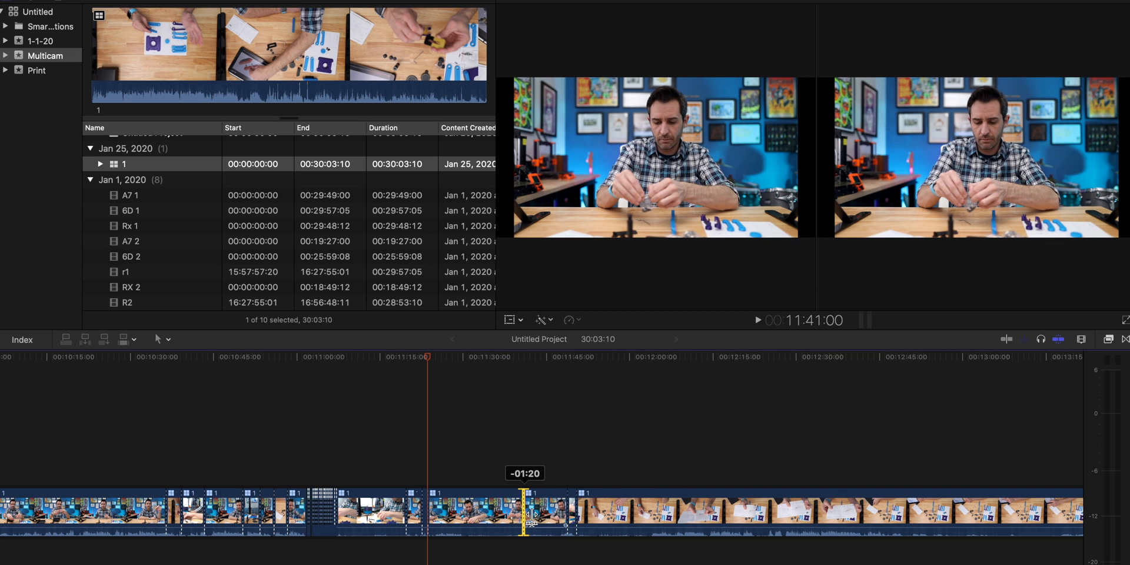
Step: Select the r1 section near 11:15 and switch its picture to the A7 1 angle
left_click(475, 512)
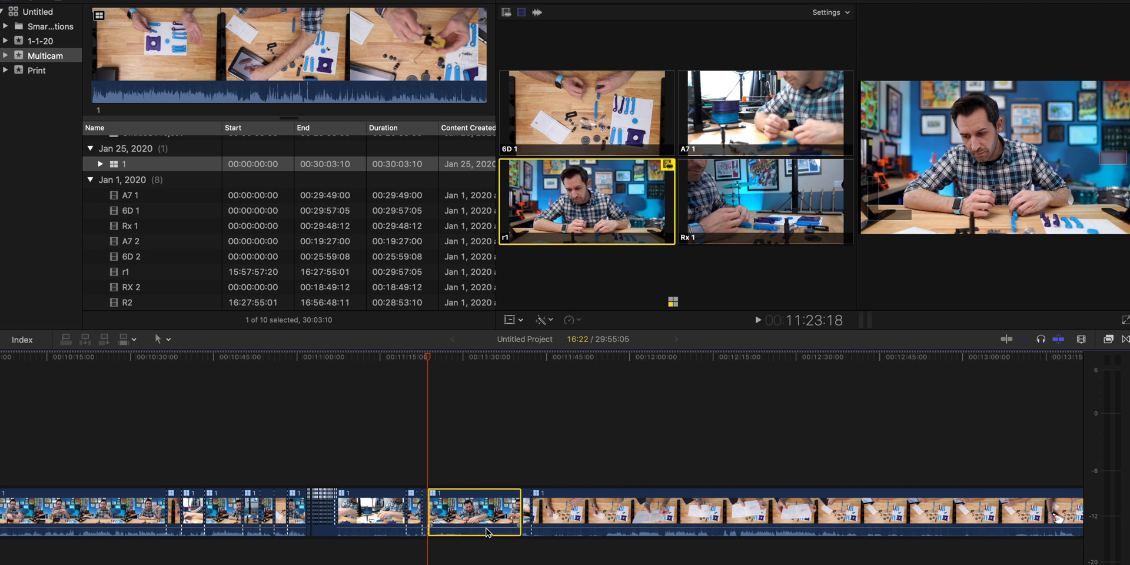
left_click(764, 113)
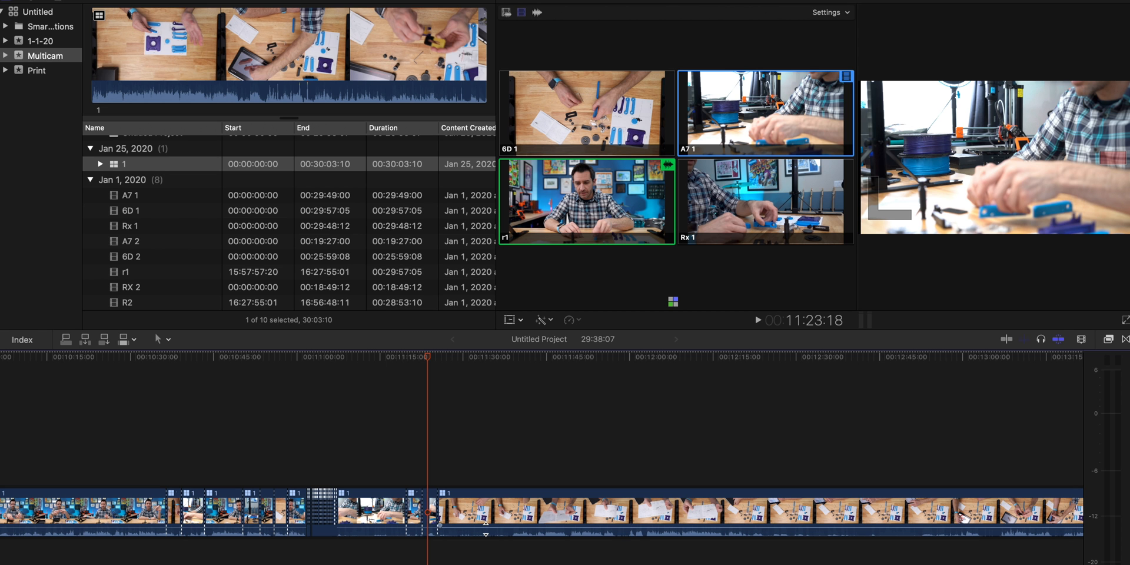
left_click(354, 356)
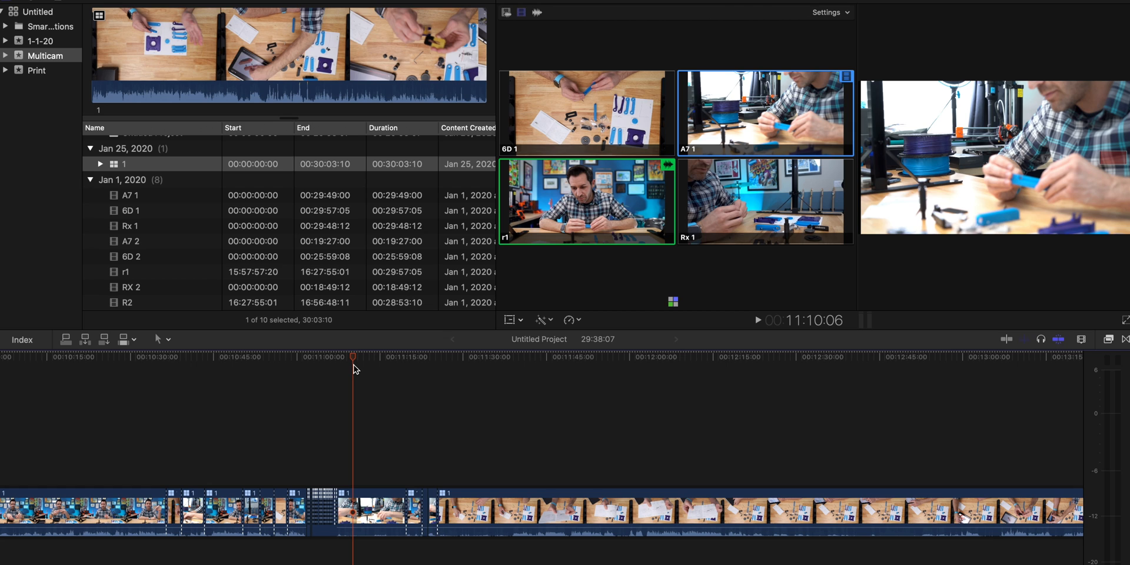
Step: Show the Angle Viewer Settings menu listing the 2, 4, 9 and 16 Angles options
left_click(827, 12)
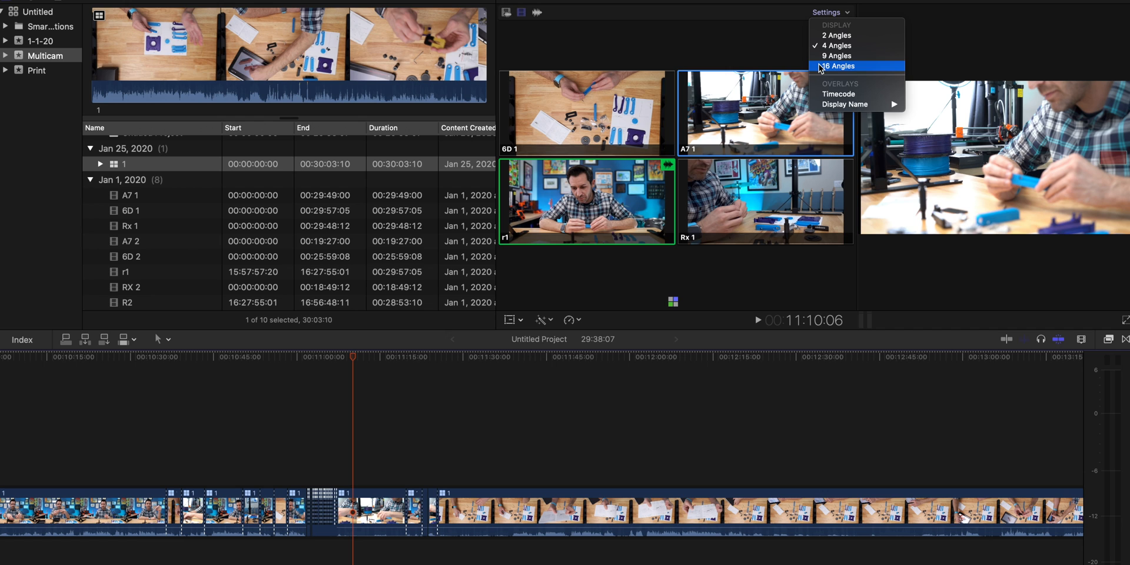